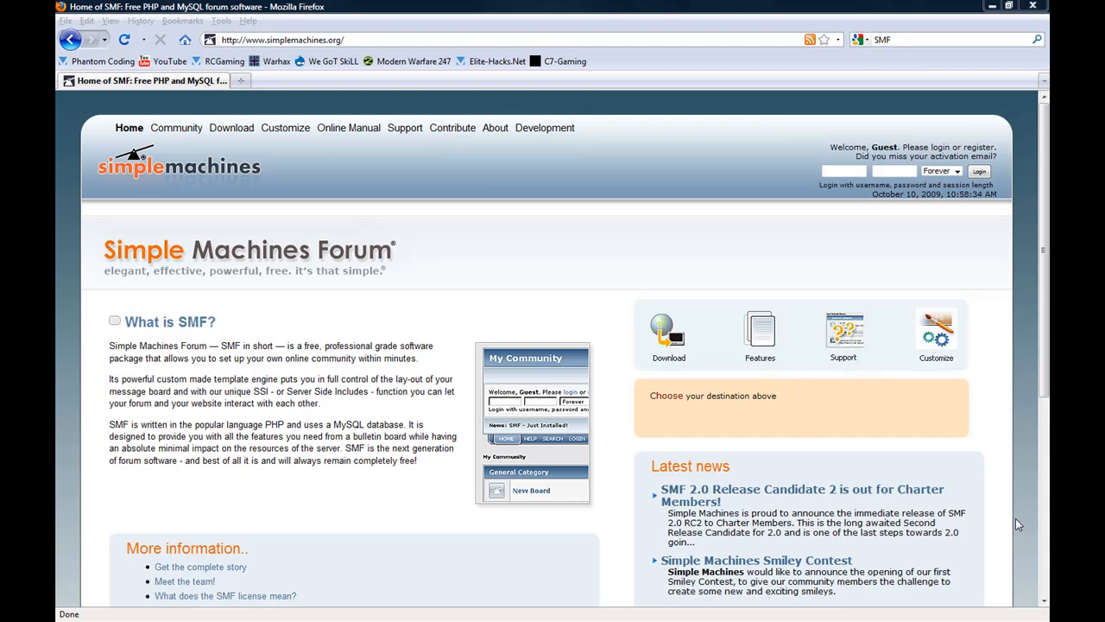
{"action": "mouse_move", "coordinate": [967, 491]}
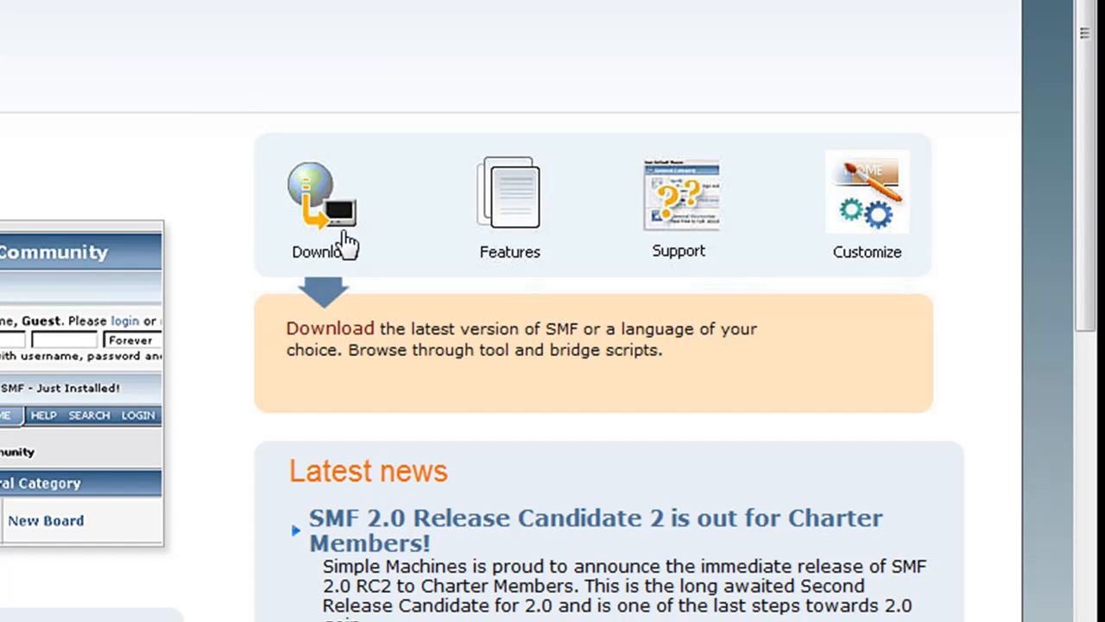
Download the SMF 1.1.10 full-install zip from the downloads page and save it to the desktop
{"action": "left_click", "coordinate": [321, 207]}
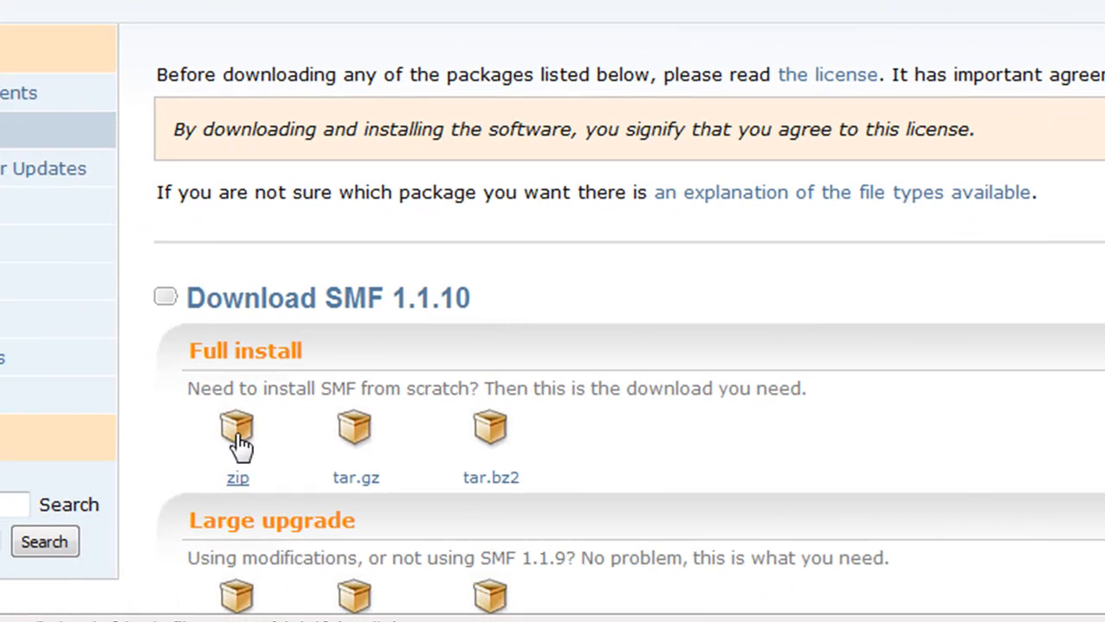
{"action": "left_click", "coordinate": [236, 432]}
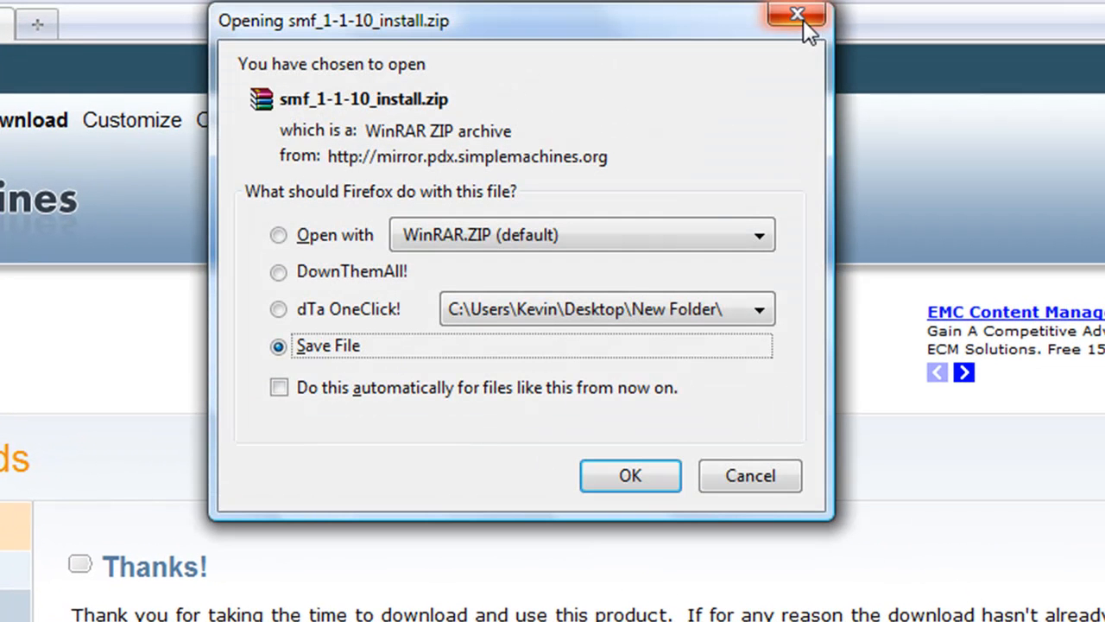
{"action": "left_click", "coordinate": [794, 14]}
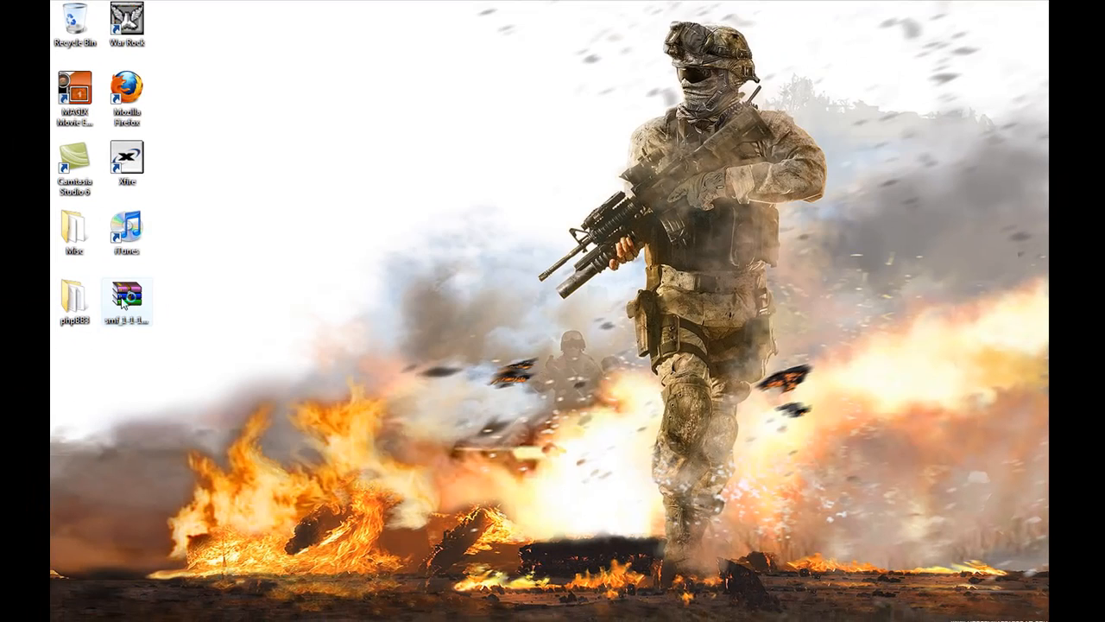
View smf_1-1-10_install.zip in WinRAR, browsing its folders and PHP install files
{"action": "double_click", "coordinate": [126, 297]}
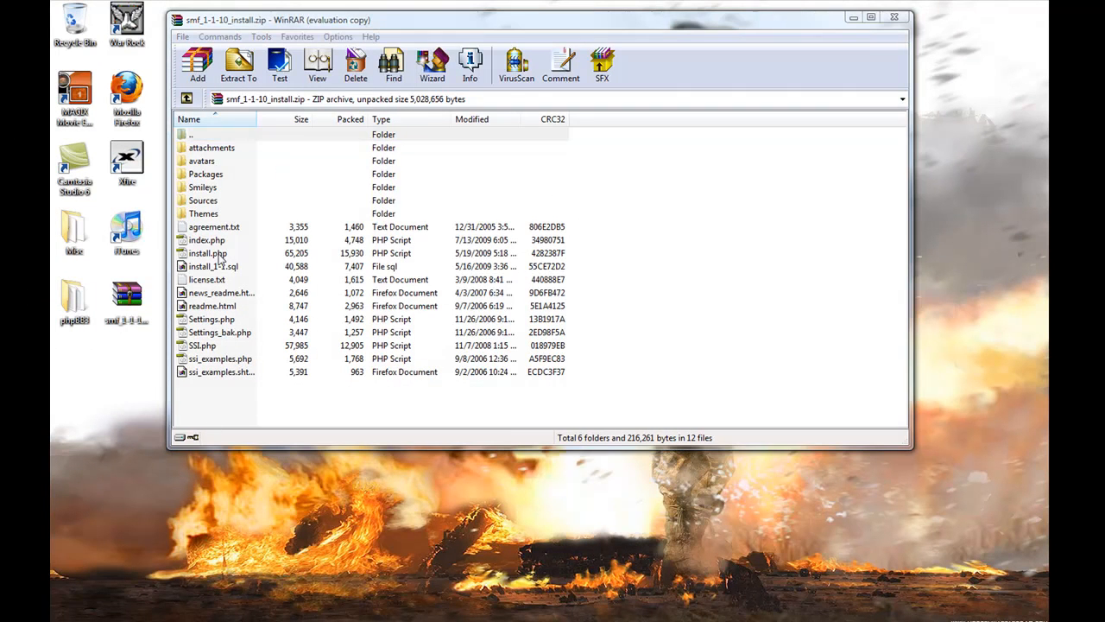
{"action": "left_click", "coordinate": [211, 135]}
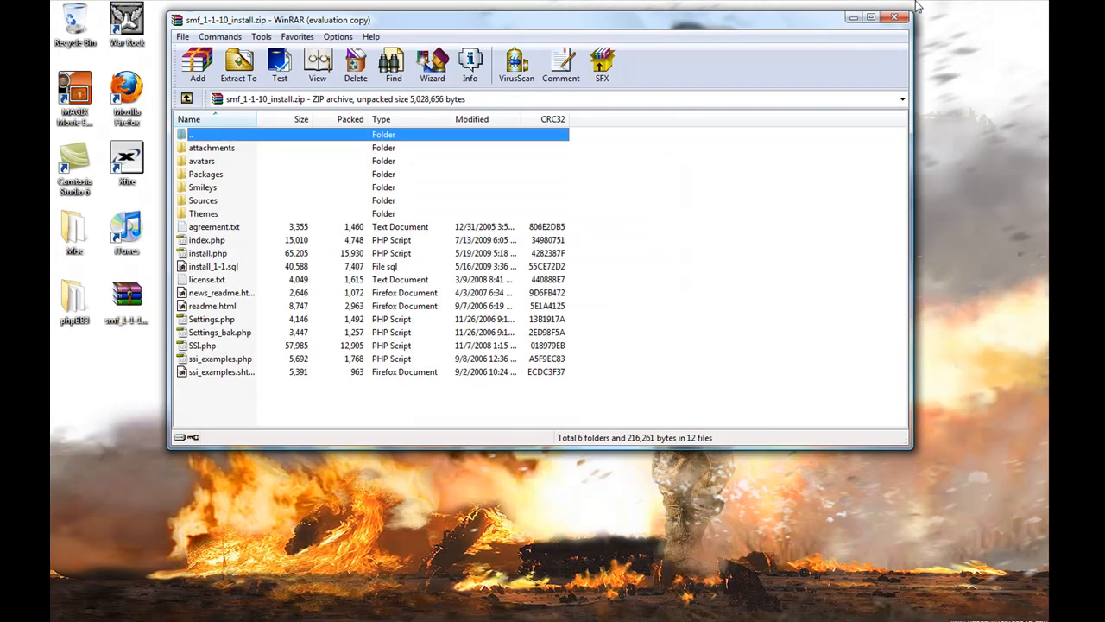
{"action": "left_click", "coordinate": [894, 17]}
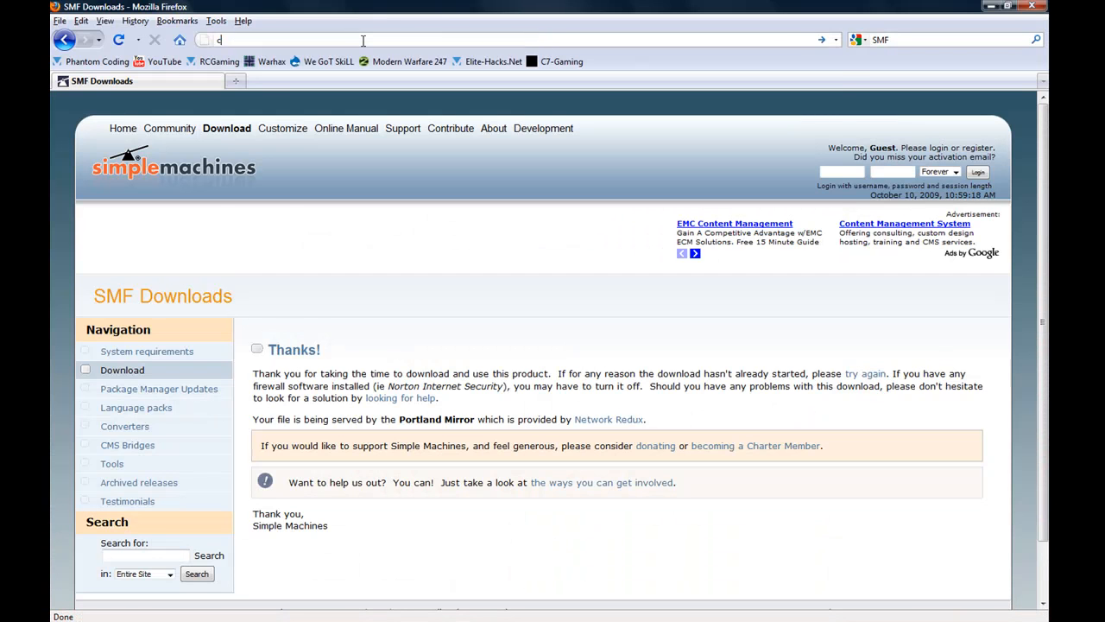
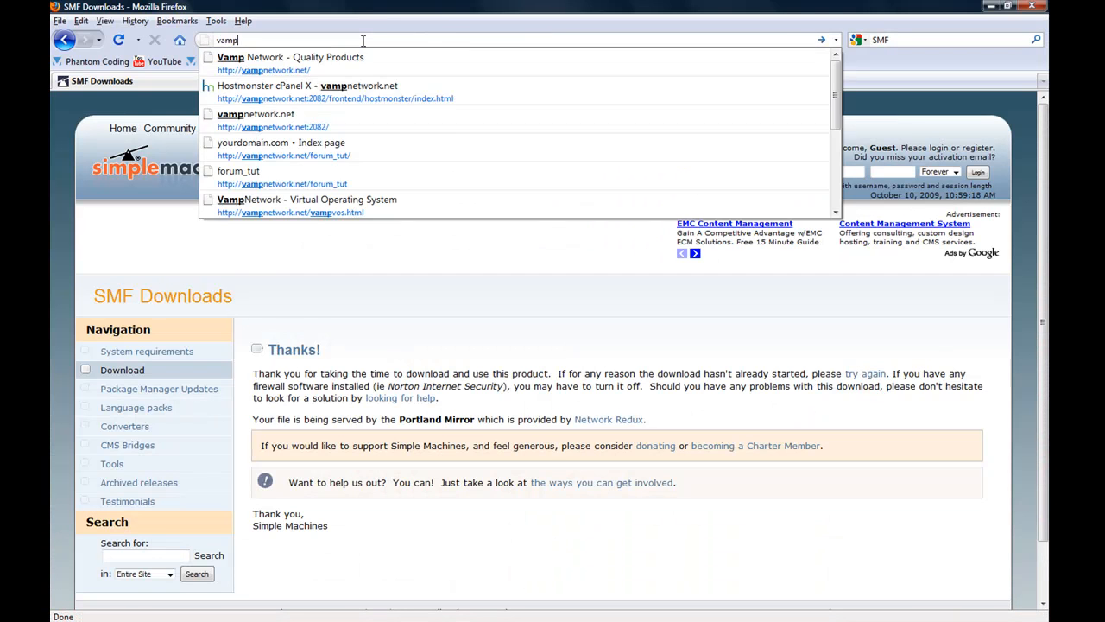
Log in to the vampnetwork.net cPanel and show public_html in File Manager
{"action": "left_click", "coordinate": [256, 113]}
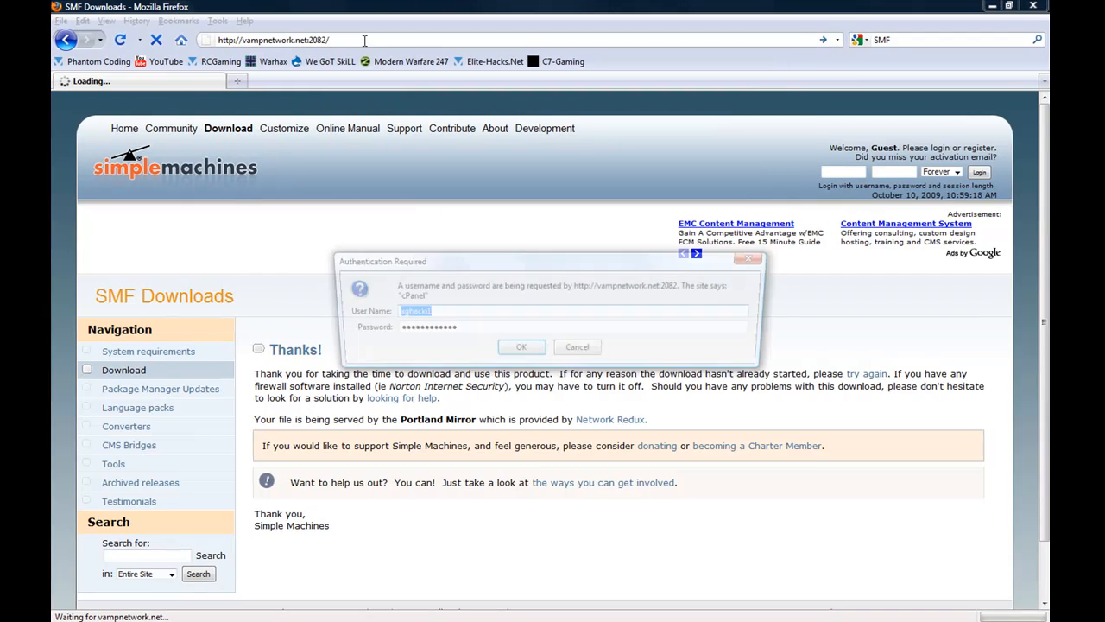
{"action": "left_click", "coordinate": [521, 346]}
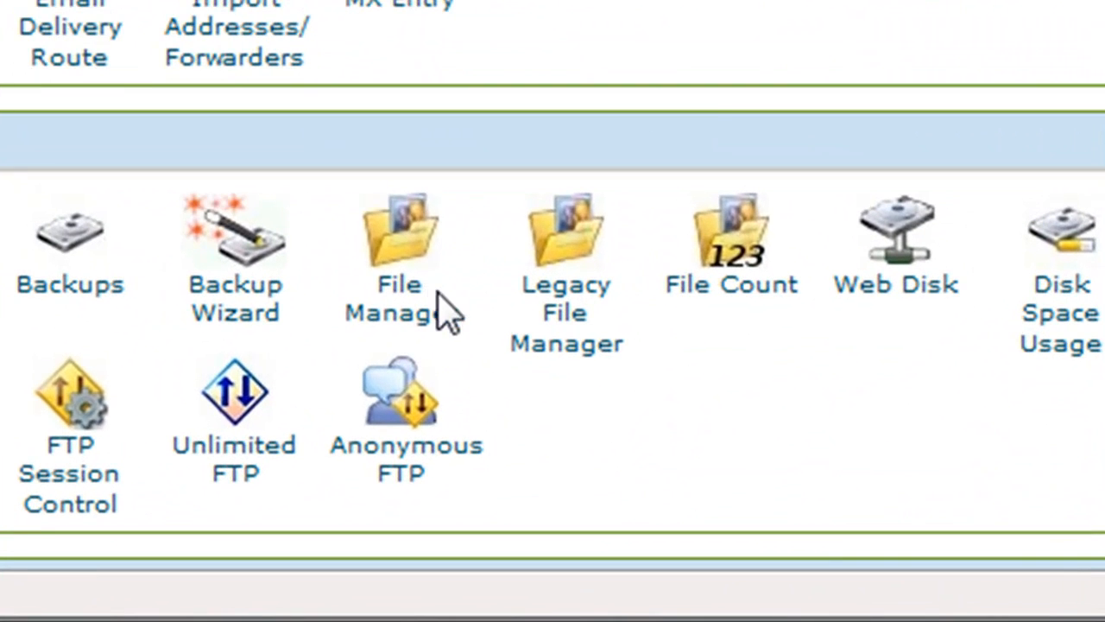
{"action": "left_click", "coordinate": [399, 228]}
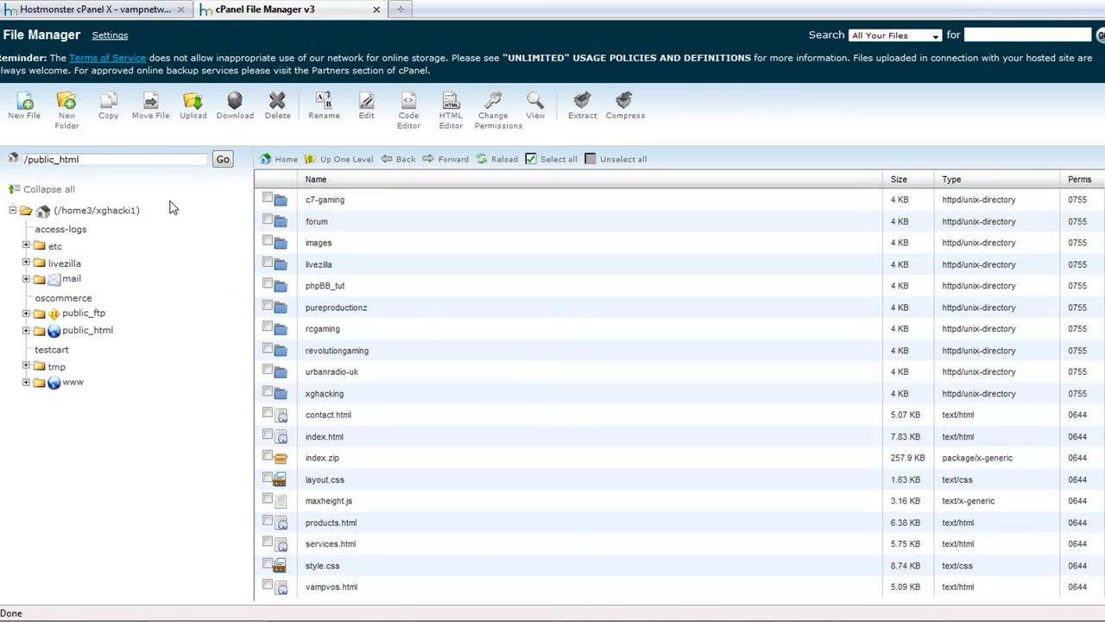
Upload smf_1-1-10_install.zip into the public_html/smf folder
{"action": "left_click", "coordinate": [65, 107]}
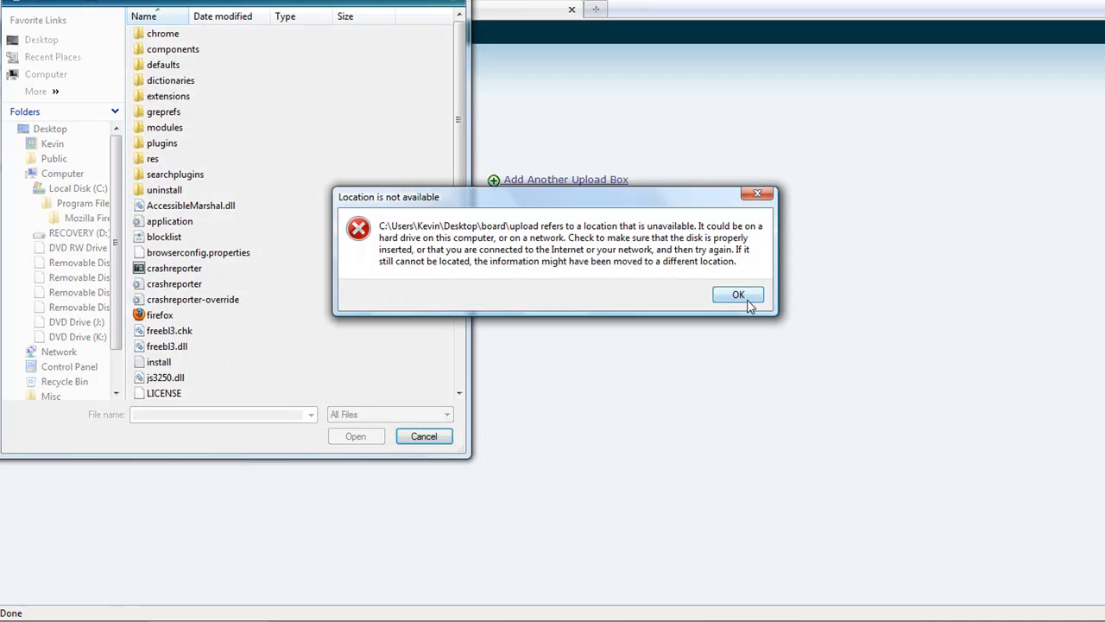
{"action": "left_click", "coordinate": [739, 293]}
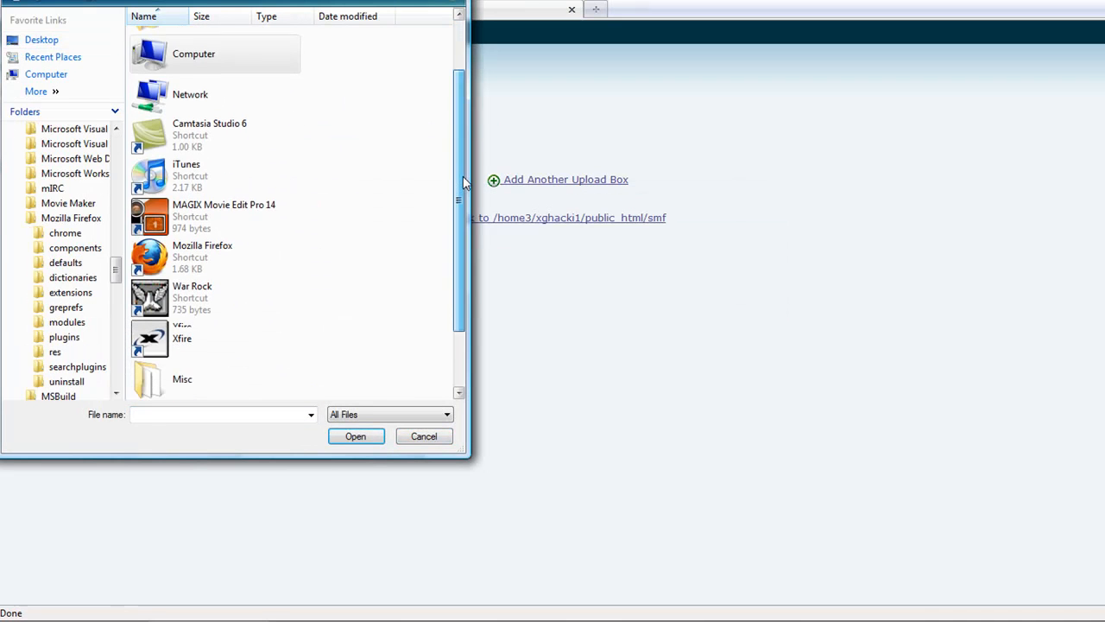
{"action": "left_click", "coordinate": [209, 380]}
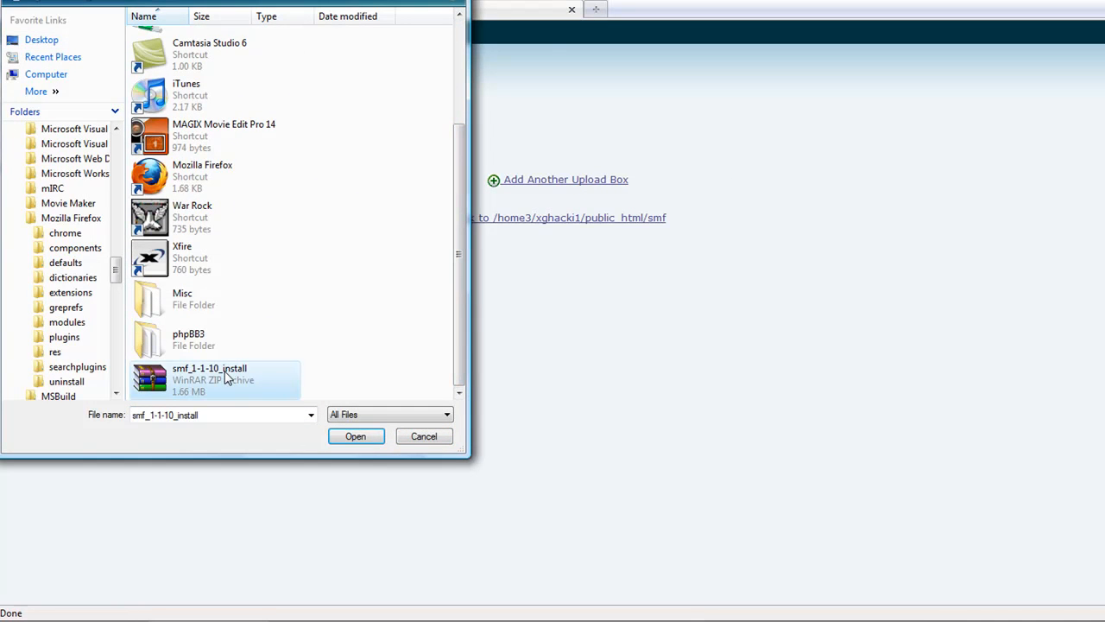
{"action": "left_click", "coordinate": [356, 435]}
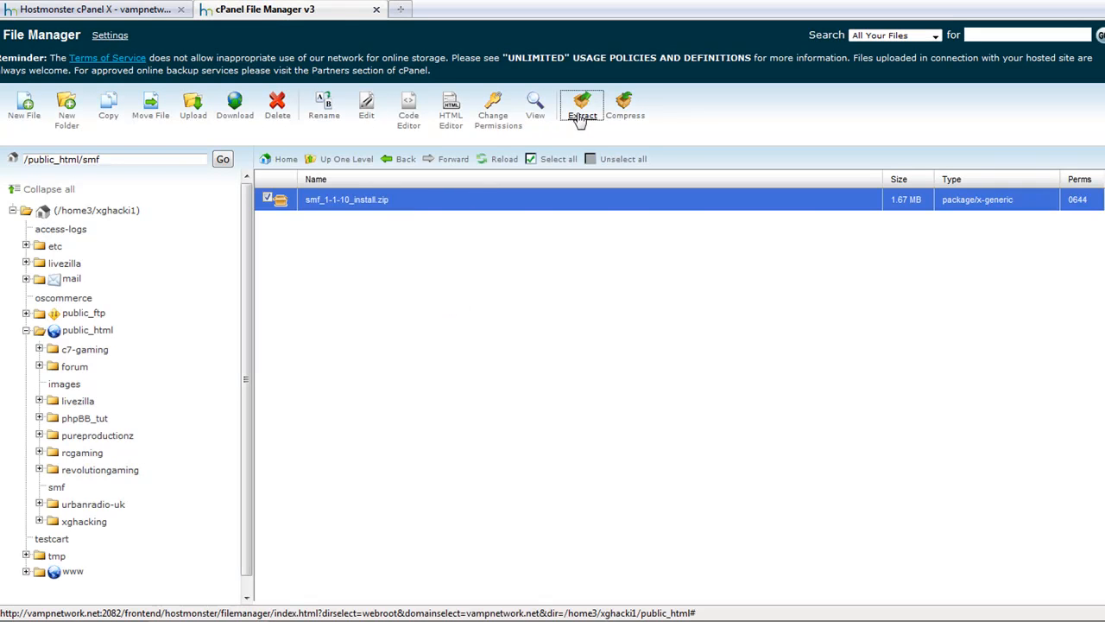
{"action": "left_click", "coordinate": [581, 107]}
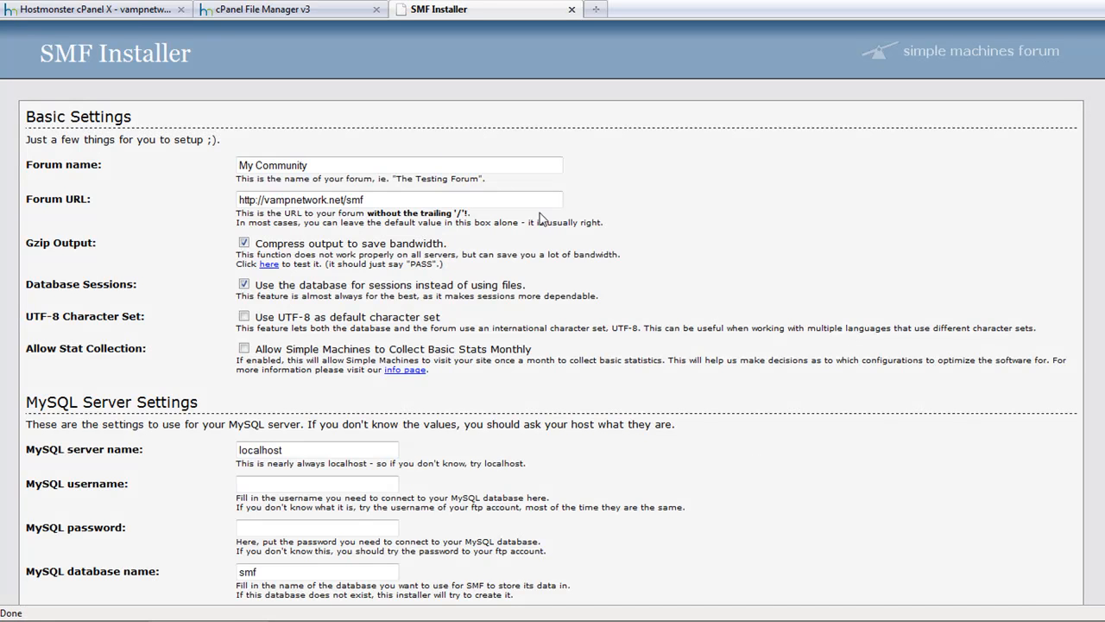
Change the installer's Forum name from My Community to SMF Tutorial
{"action": "scroll", "scroll_direction": "down", "scroll_amount": 3}
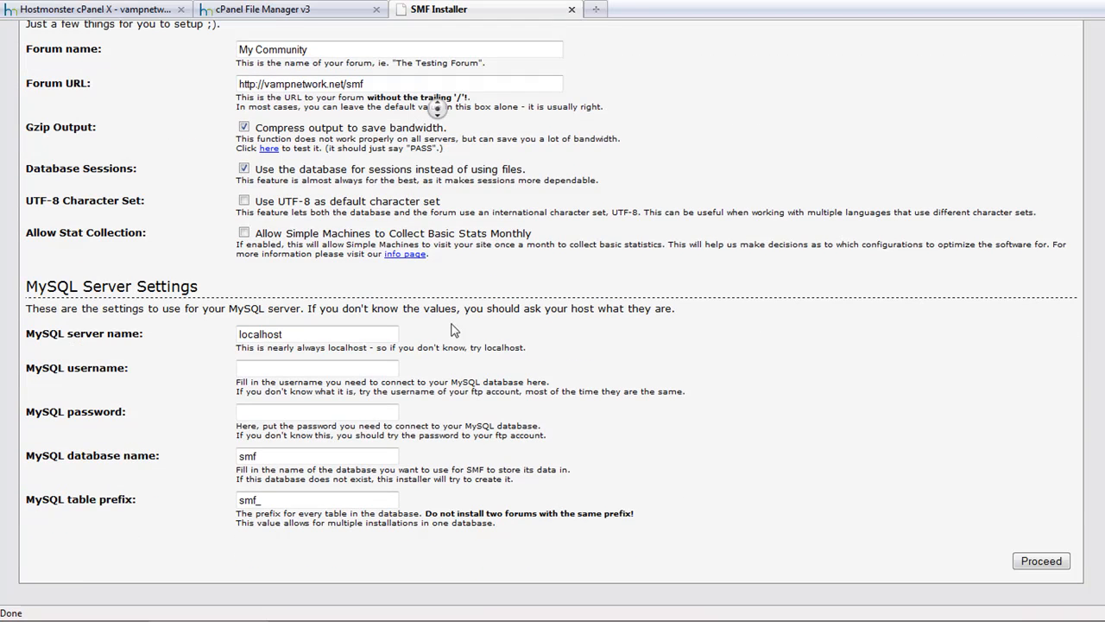
{"action": "scroll", "scroll_direction": "up", "scroll_amount": 3}
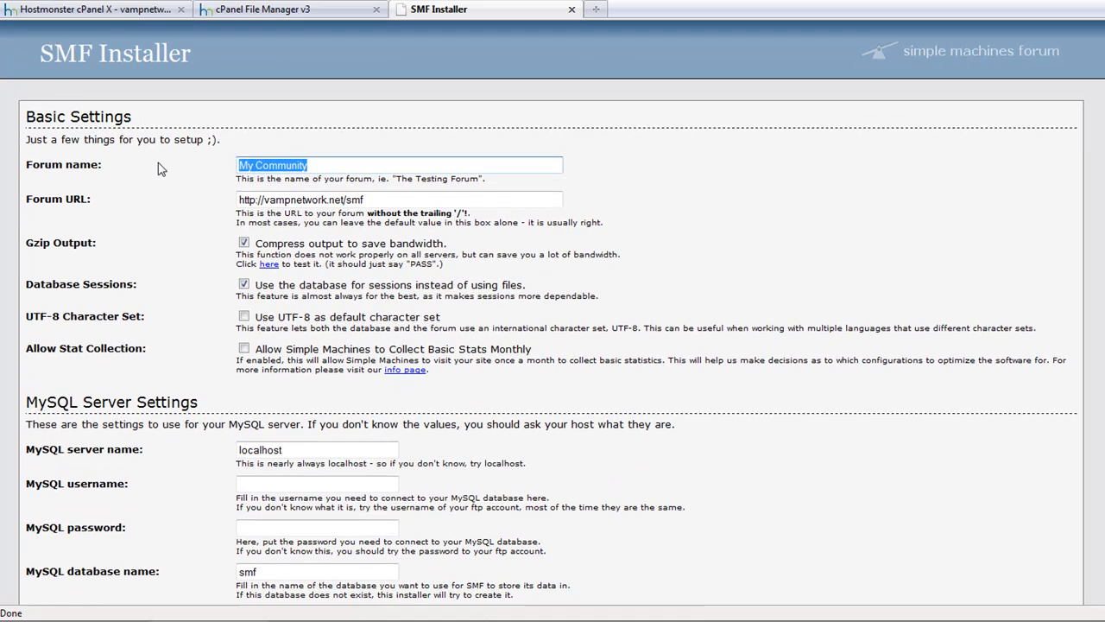
{"action": "type", "text": "SMF T"}
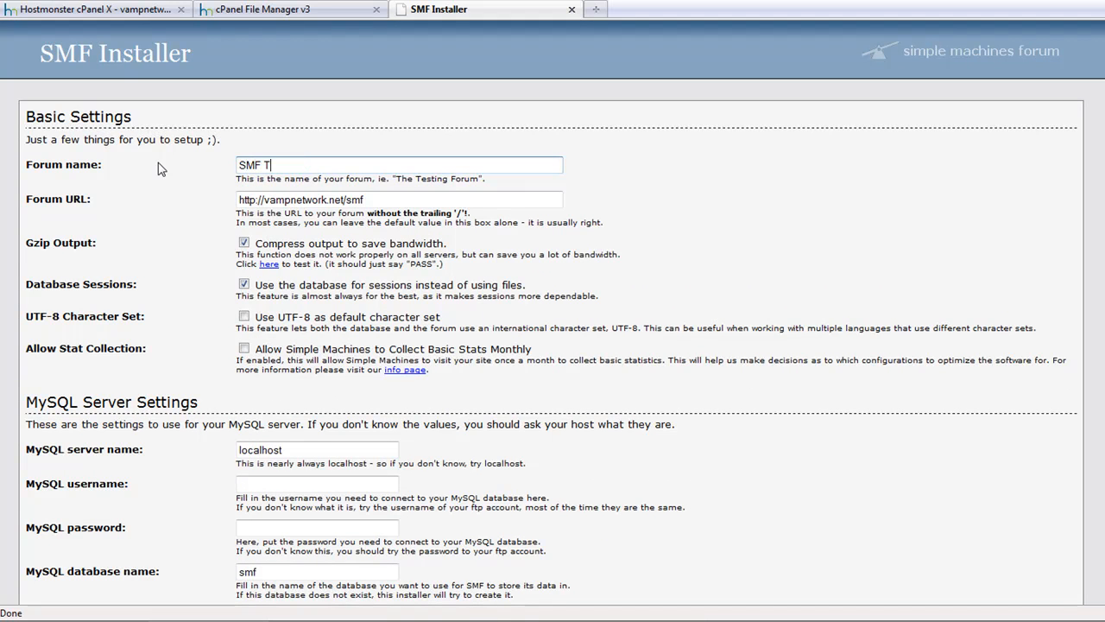
{"action": "type", "text": "utorial"}
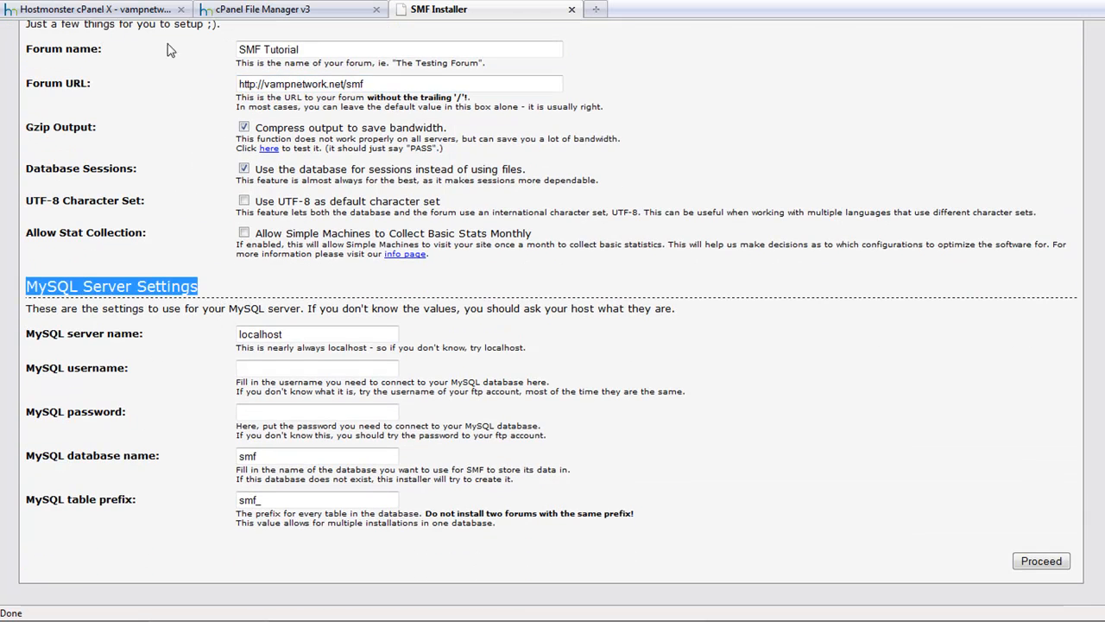
{"action": "left_click", "coordinate": [259, 9]}
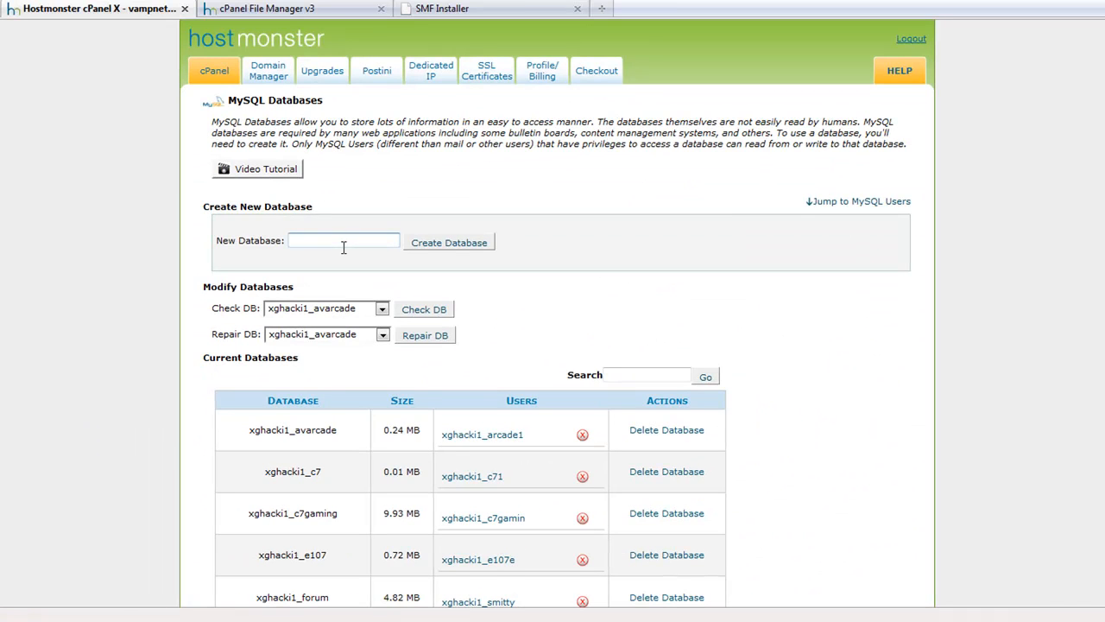
Create the MySQL database xghacki1_smf and return to the databases page
{"action": "left_click", "coordinate": [449, 241]}
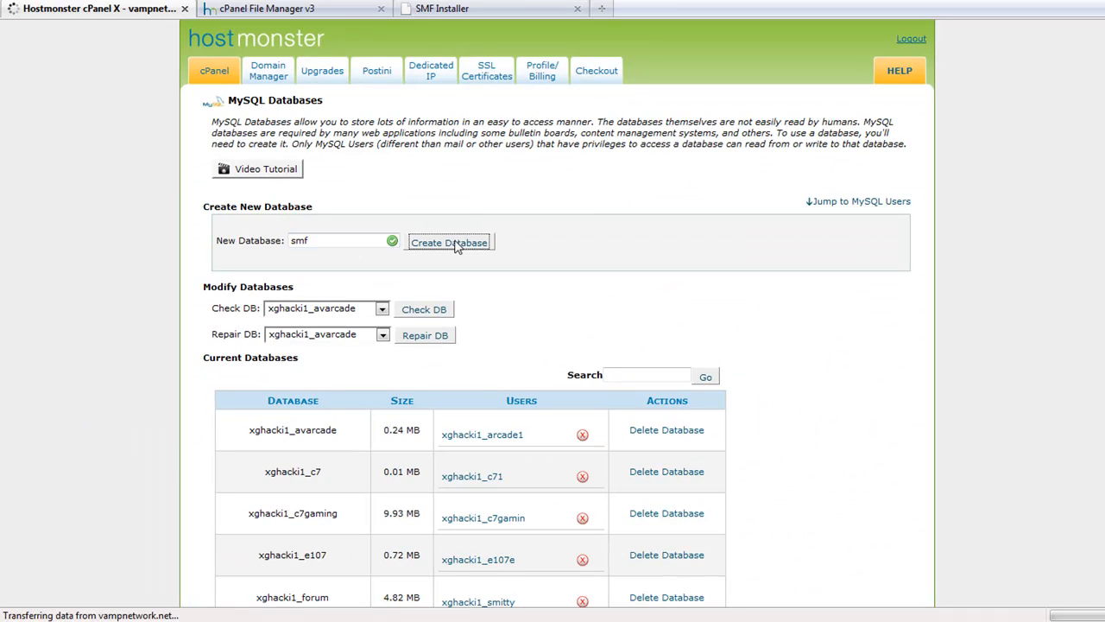
{"action": "left_click", "coordinate": [449, 242]}
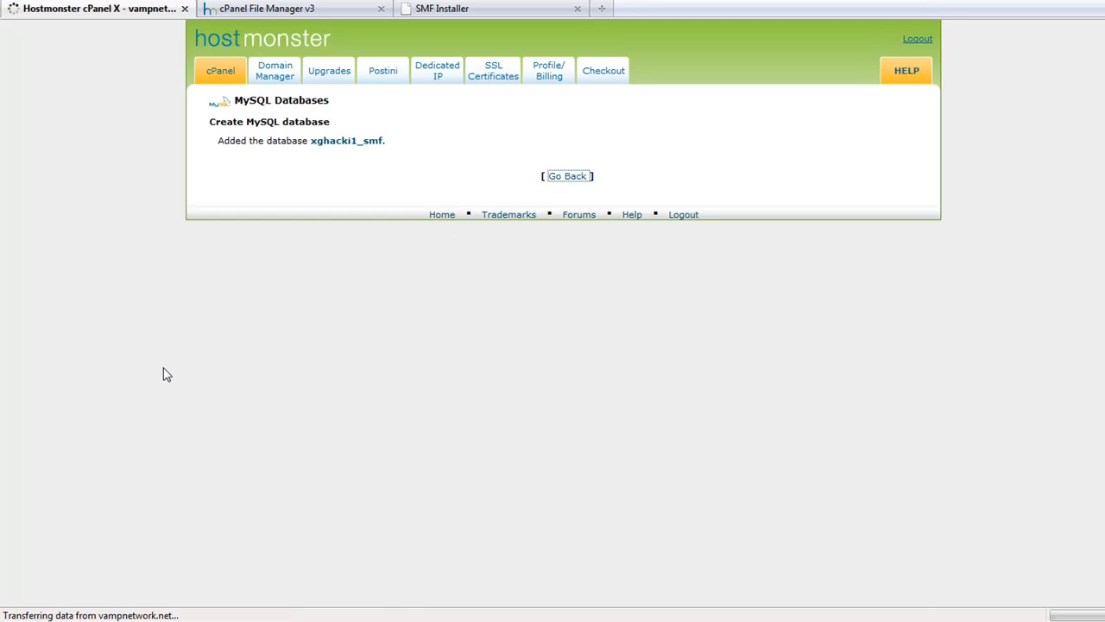
{"action": "left_click", "coordinate": [566, 176]}
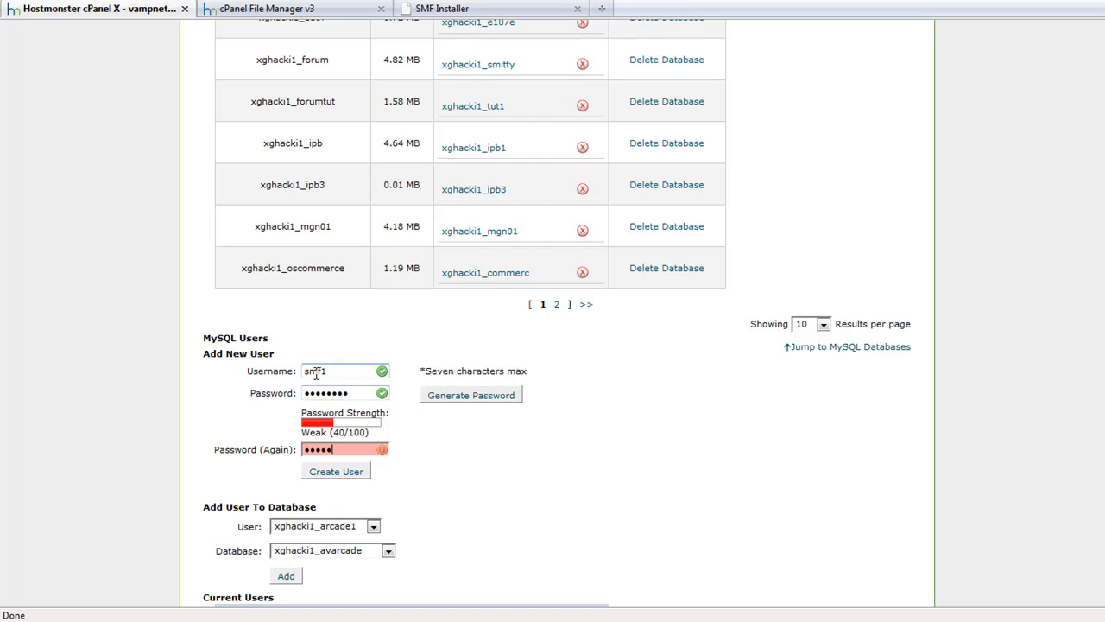
Create MySQL user smf1 with its password and return to the databases page
{"action": "left_click", "coordinate": [335, 470]}
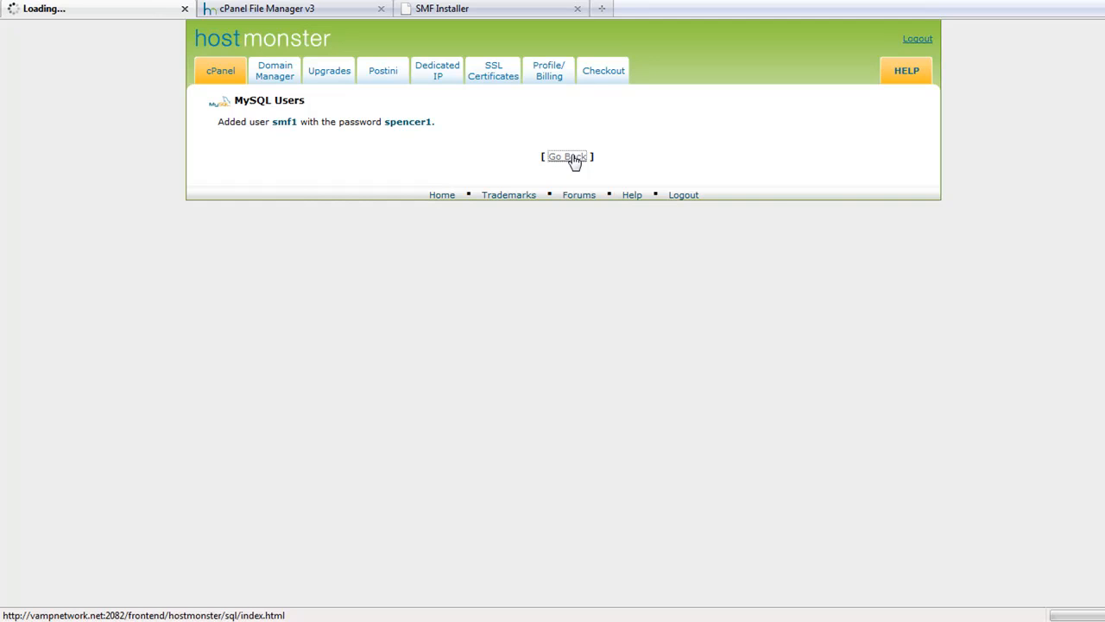
{"action": "left_click", "coordinate": [567, 156]}
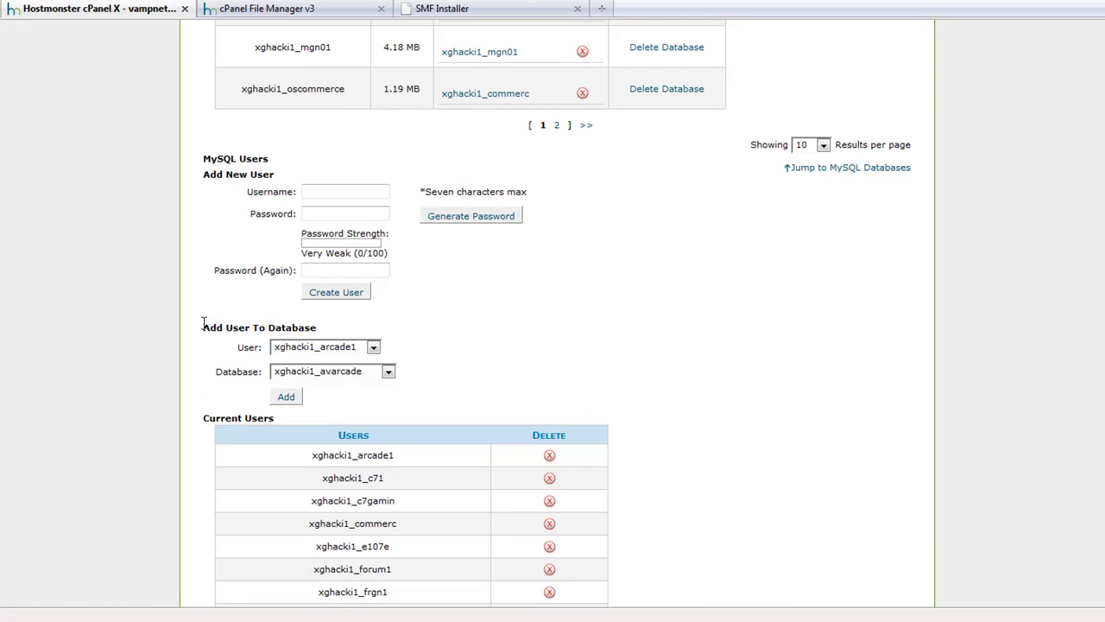
Grant user xghacki1_smf1 ALL PRIVILEGES on database xghacki1_smf and select its name
{"action": "double_click", "coordinate": [214, 328]}
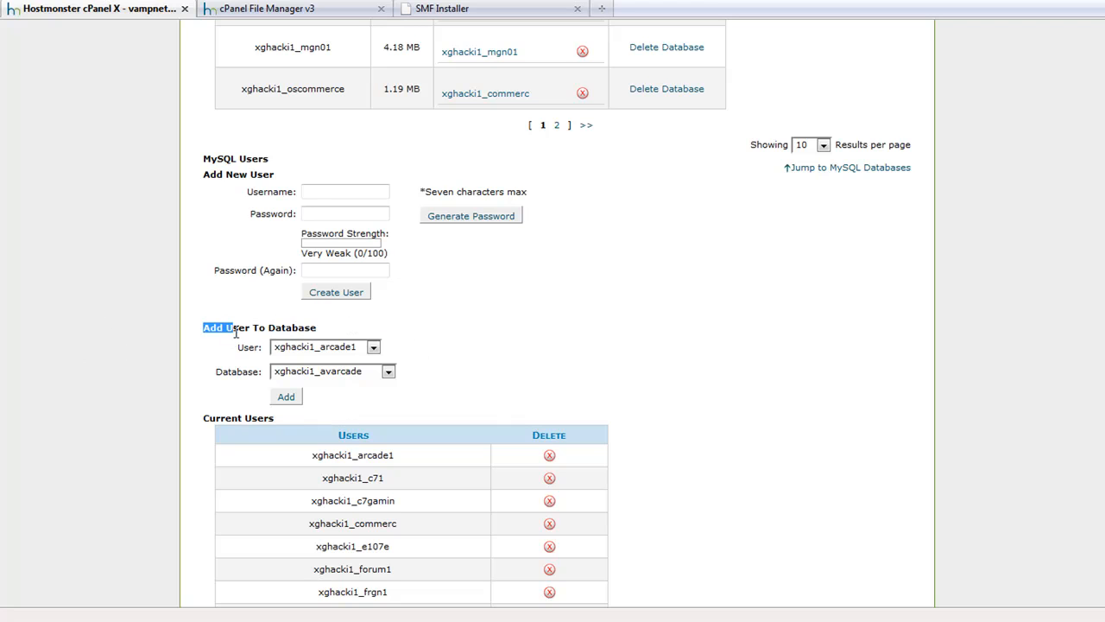
{"action": "left_click", "coordinate": [373, 345]}
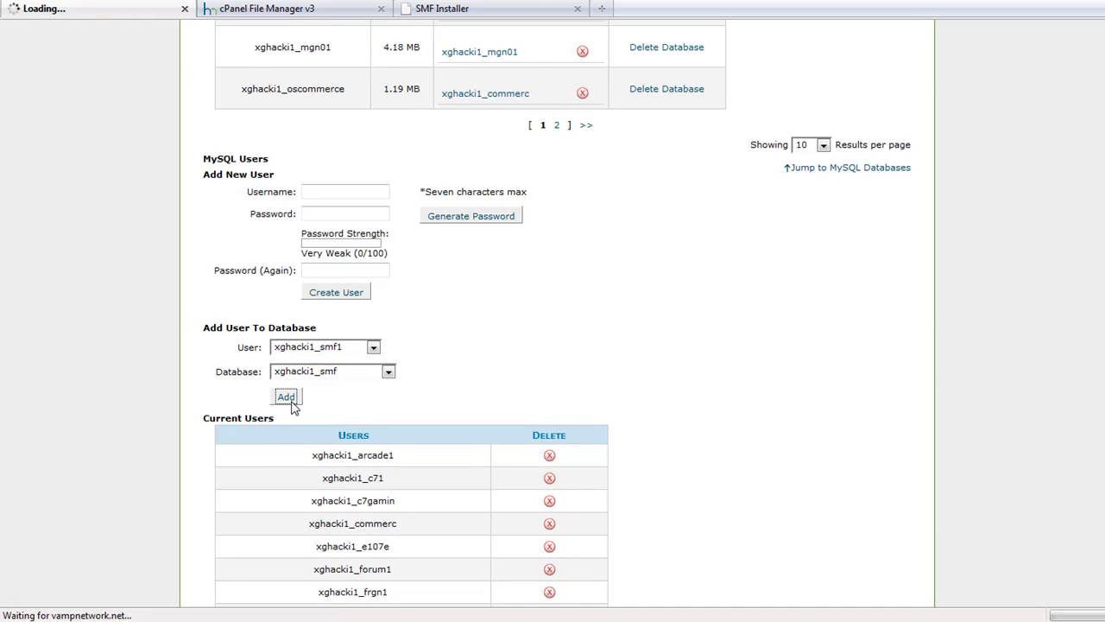
{"action": "left_click", "coordinate": [287, 396]}
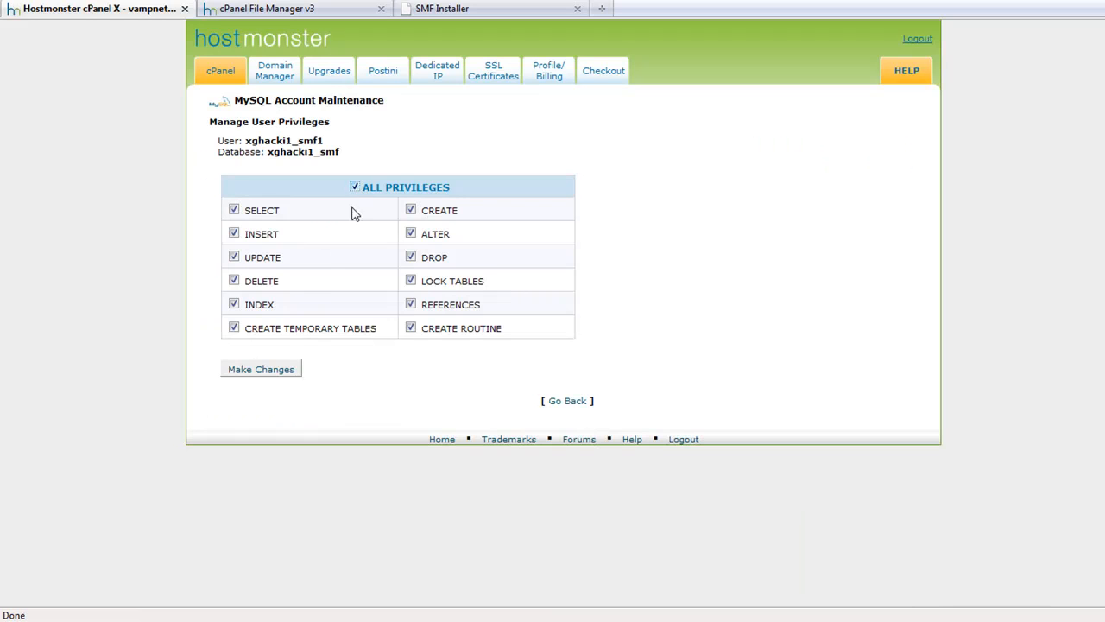
{"action": "left_click", "coordinate": [259, 369]}
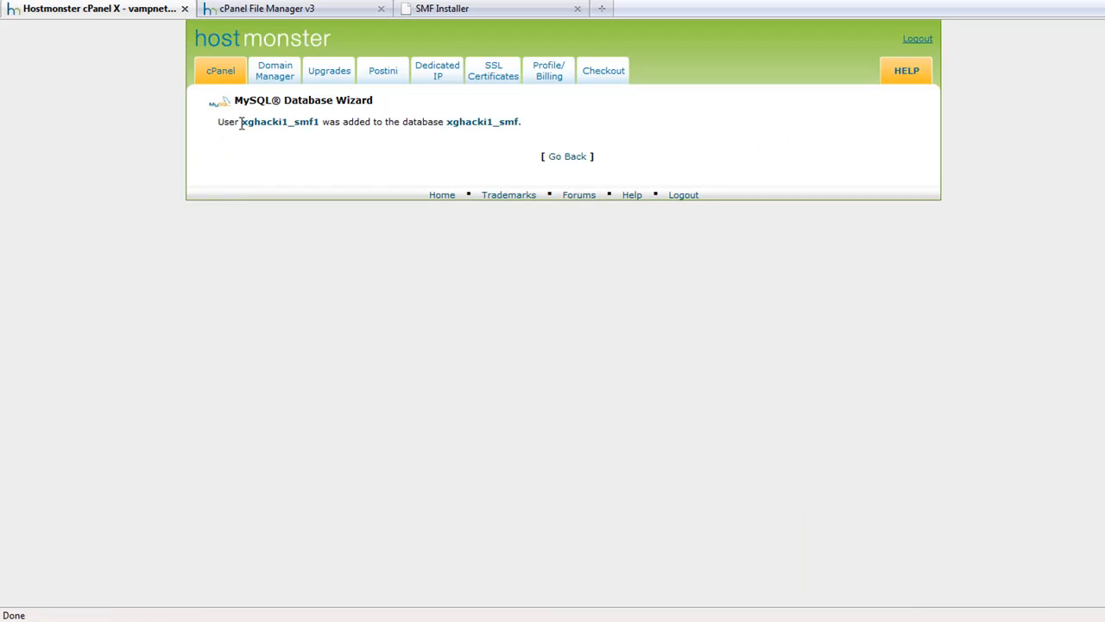
{"action": "double_click", "coordinate": [280, 121]}
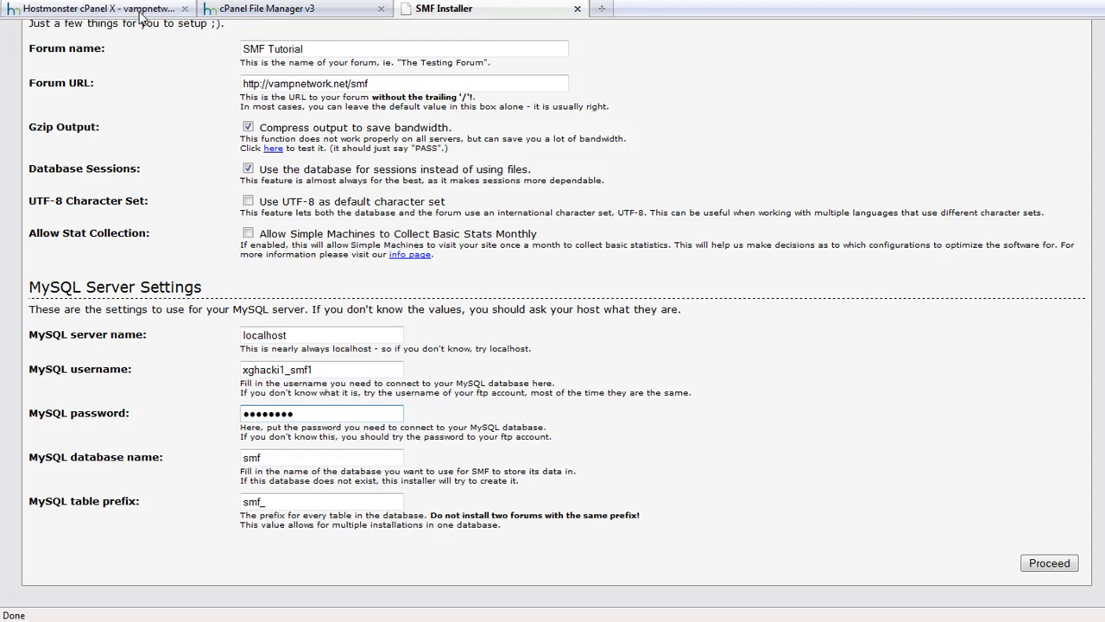
Enter xghacki1_smf as the MySQL database name, verify it in cPanel, and proceed with the server settings
{"action": "left_click", "coordinate": [95, 7]}
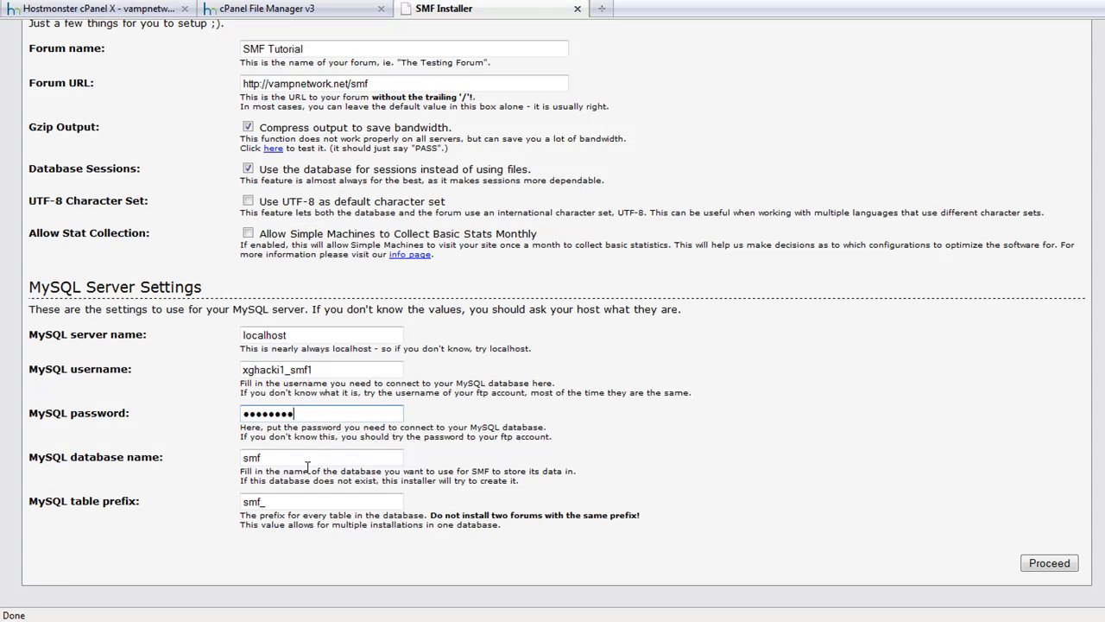
{"action": "type", "text": "xghacki1_smf"}
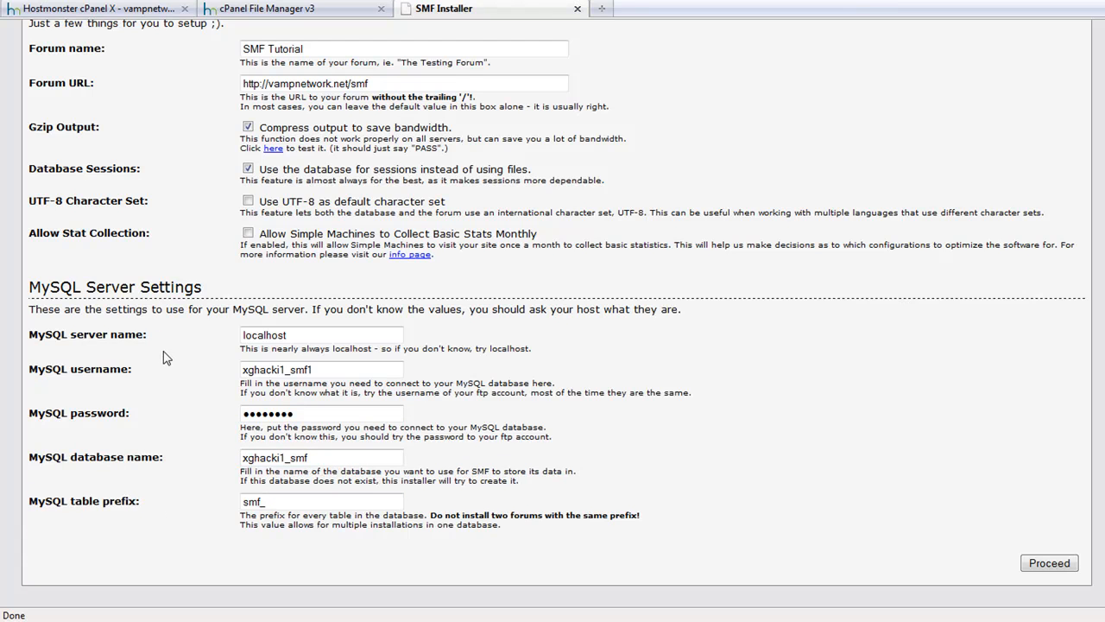
{"action": "left_click", "coordinate": [321, 335]}
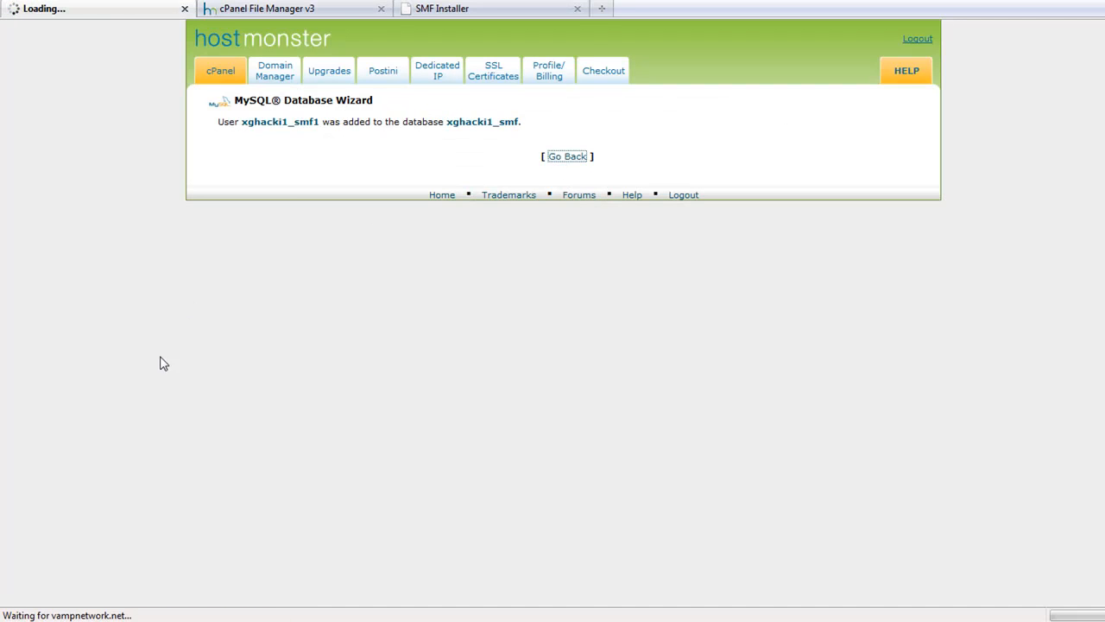
{"action": "left_click", "coordinate": [566, 155]}
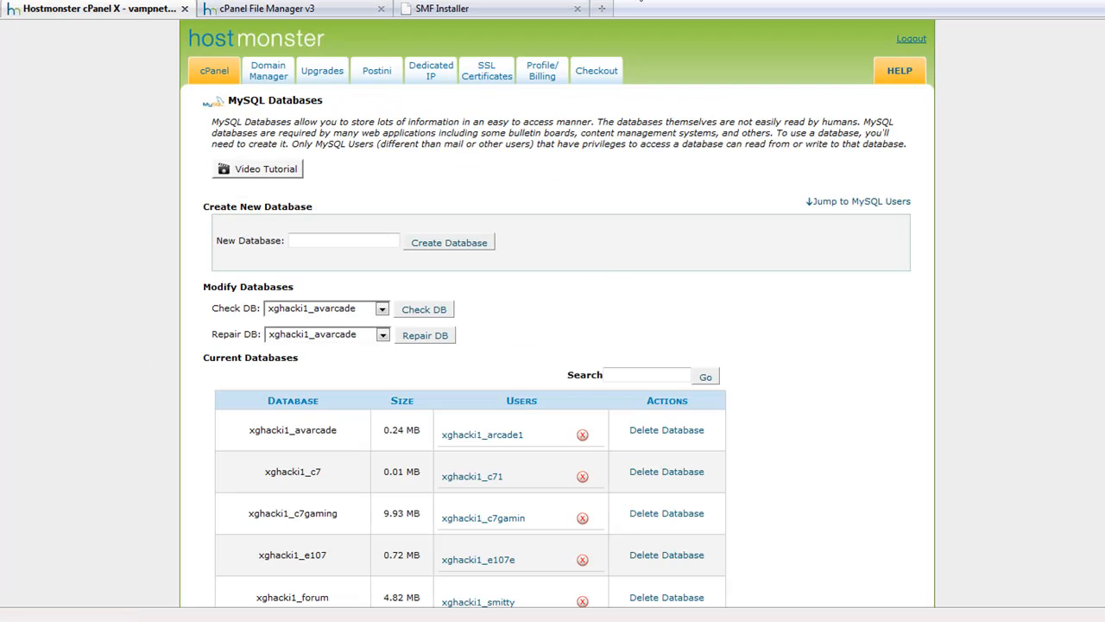
{"action": "left_click_drag", "start_coordinate": [216, 121], "coordinate": [400, 143]}
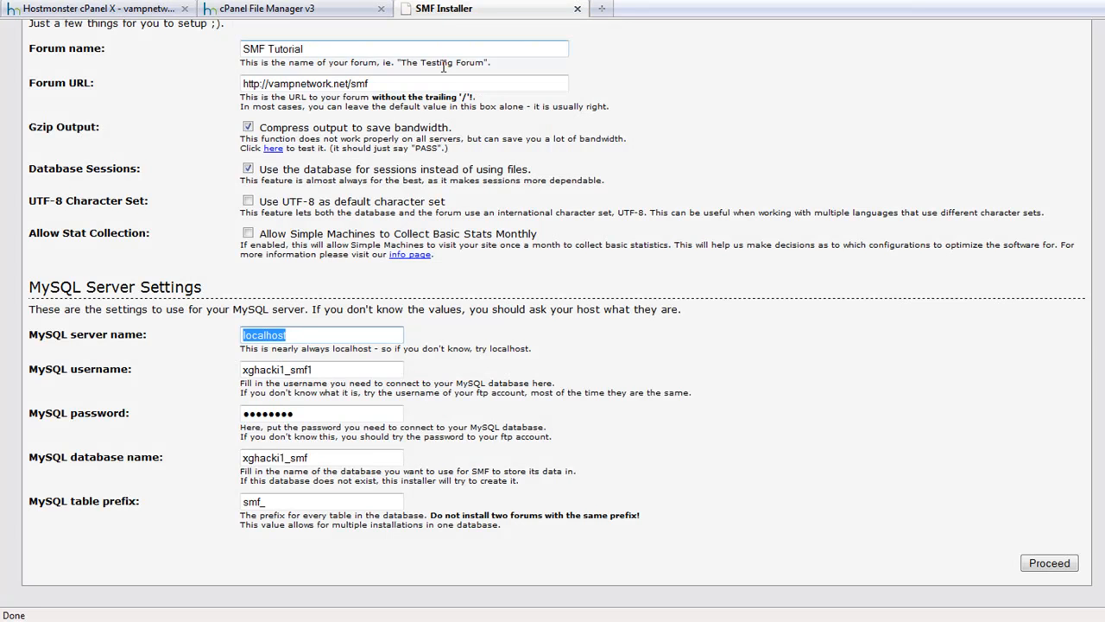
{"action": "left_click", "coordinate": [1050, 563]}
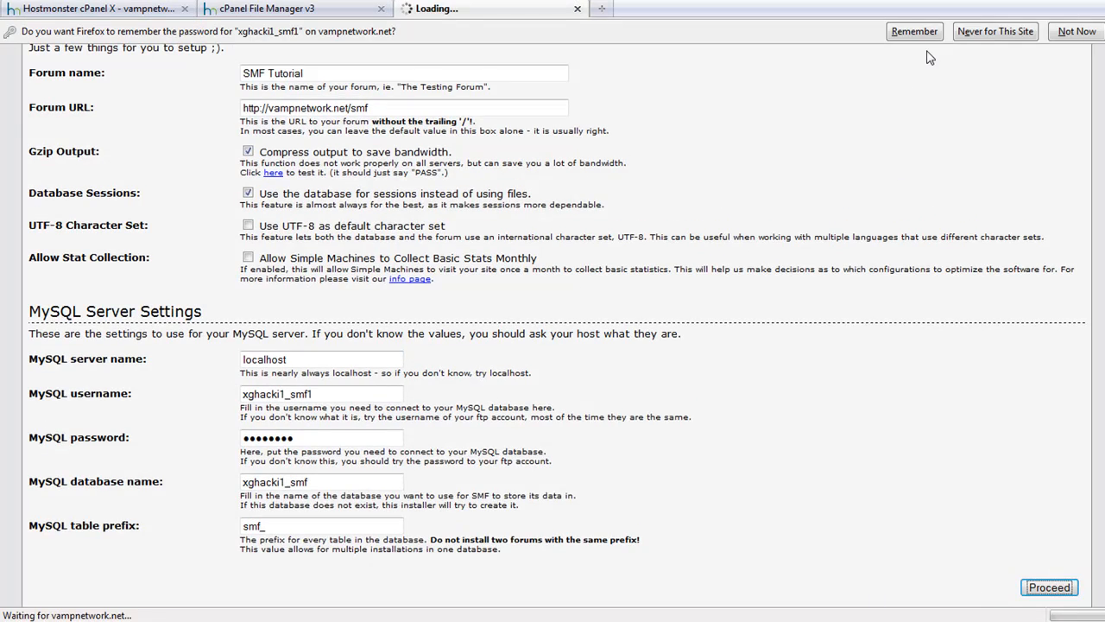
Fill in the admin username, password, email and MySQL password, then finish the installation
{"action": "left_click", "coordinate": [1048, 588]}
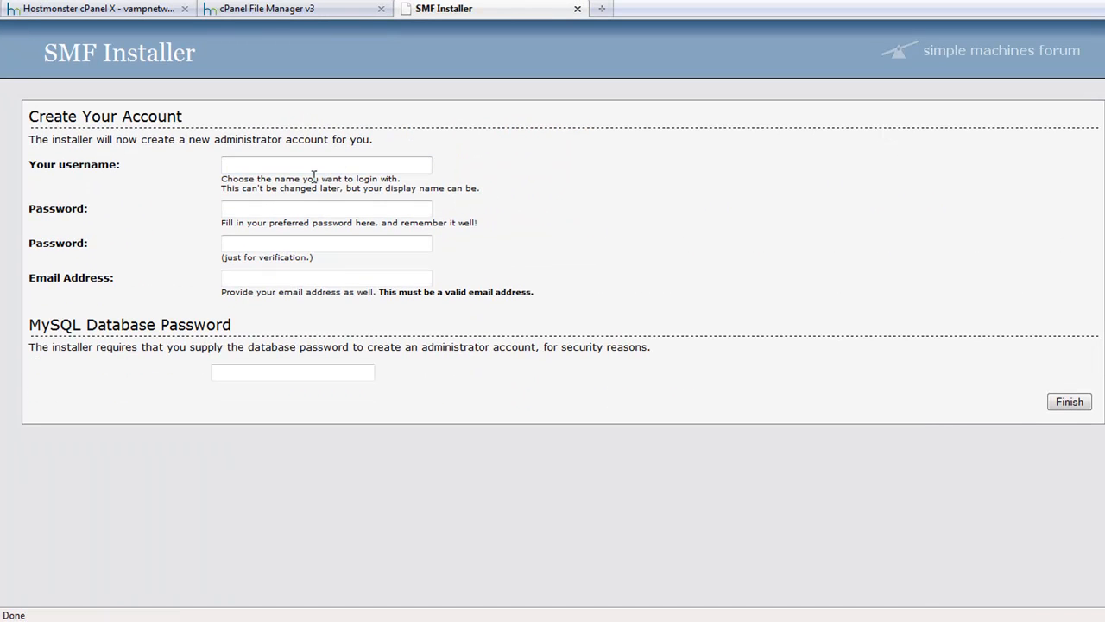
{"action": "left_click", "coordinate": [327, 166]}
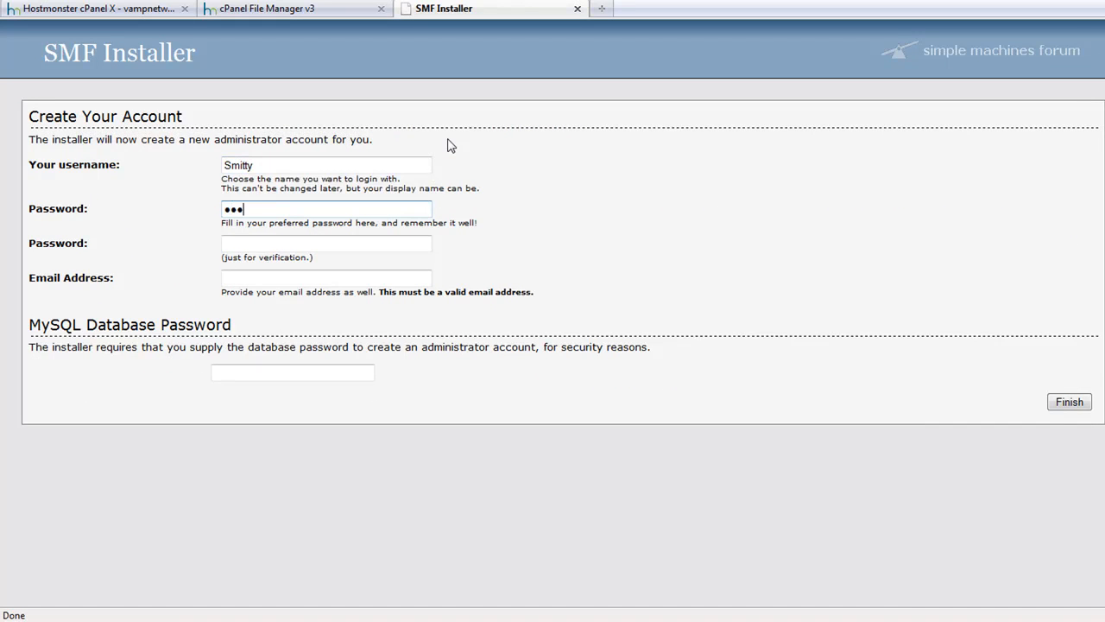
{"action": "type", "text": "••"}
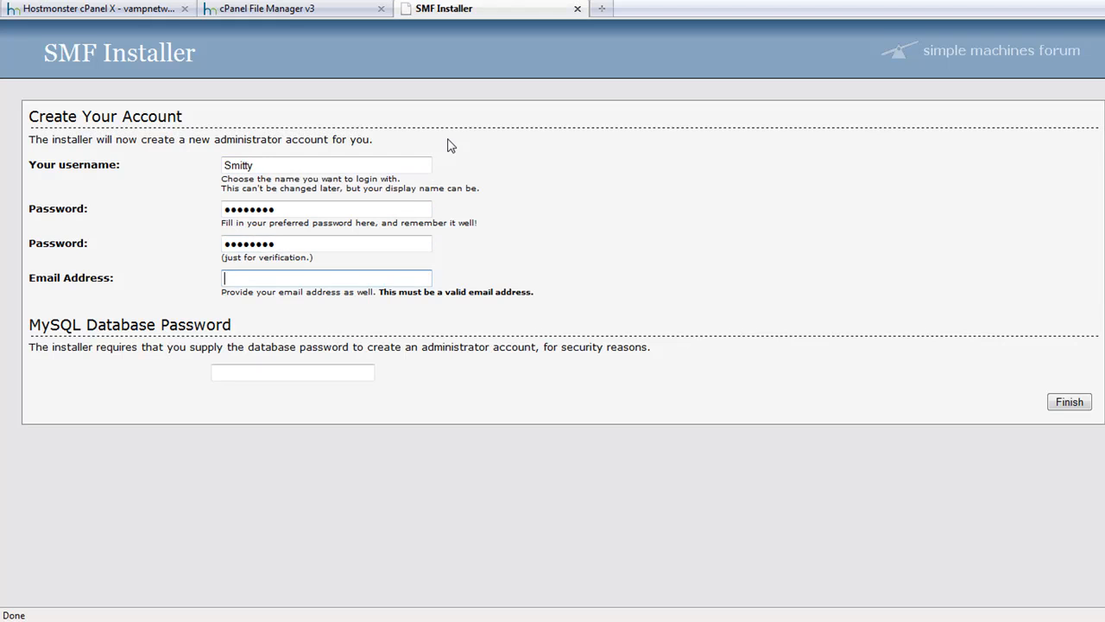
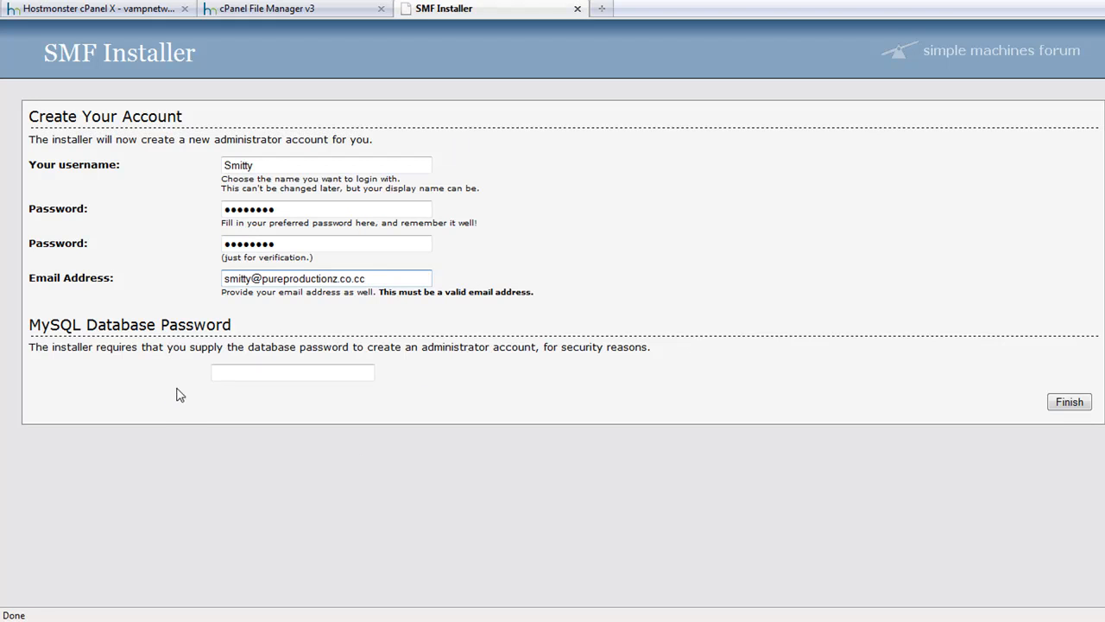
{"action": "left_click", "coordinate": [292, 373]}
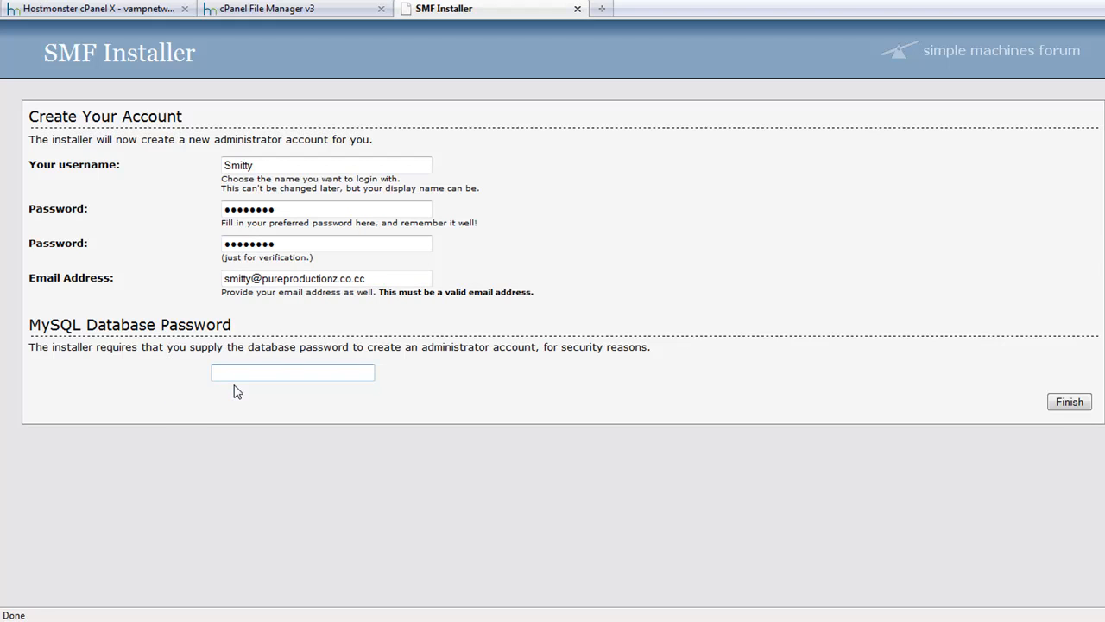
{"action": "left_click", "coordinate": [292, 373]}
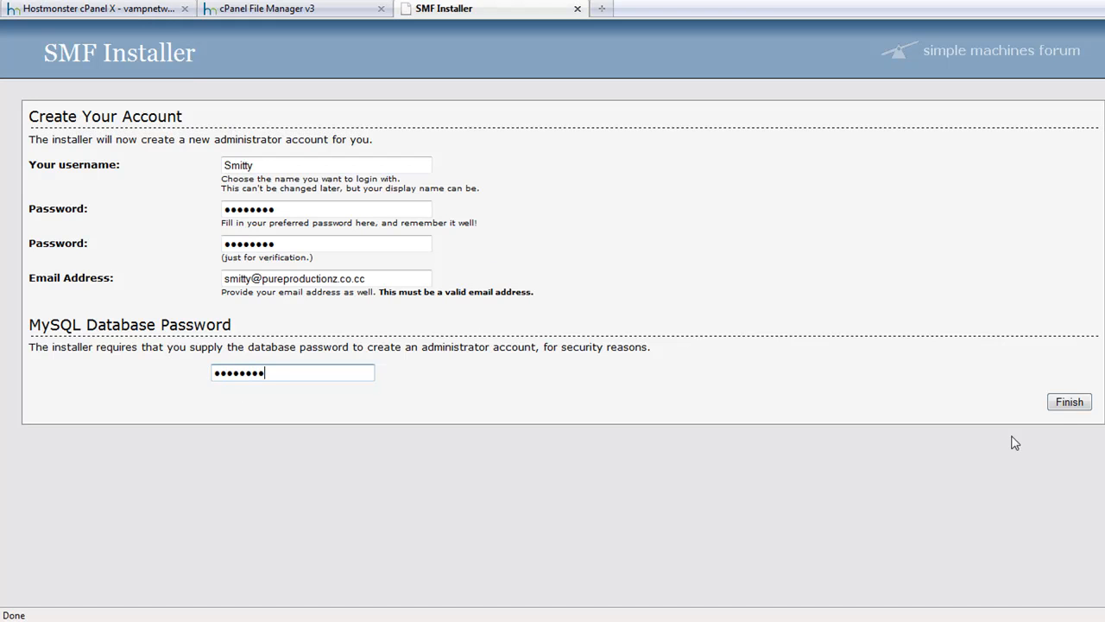
{"action": "left_click", "coordinate": [1069, 401]}
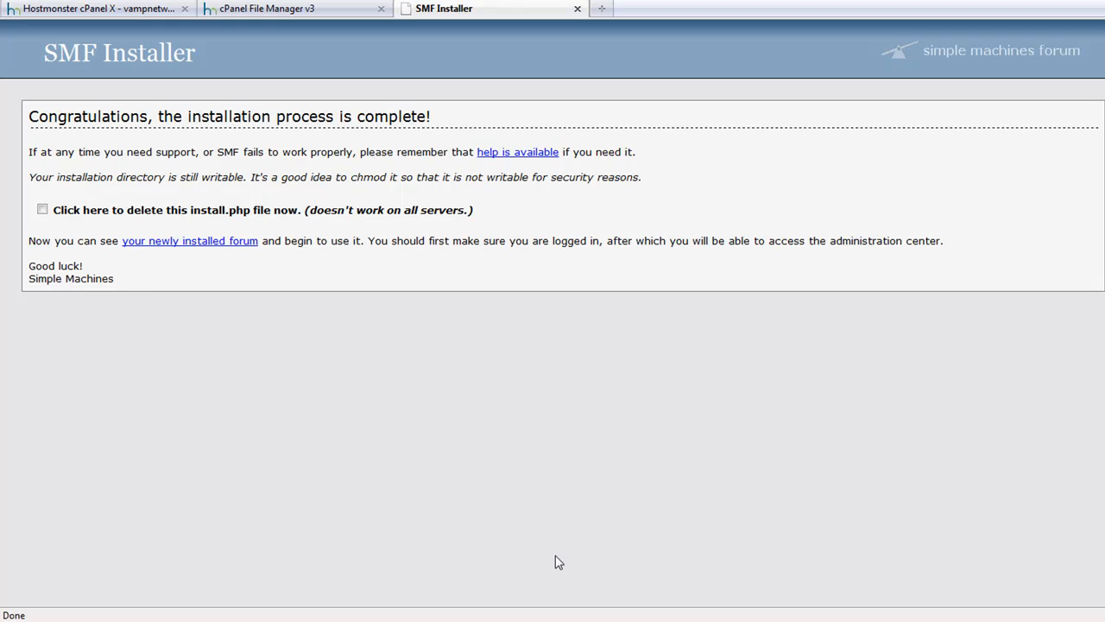
{"action": "mouse_move", "coordinate": [335, 396]}
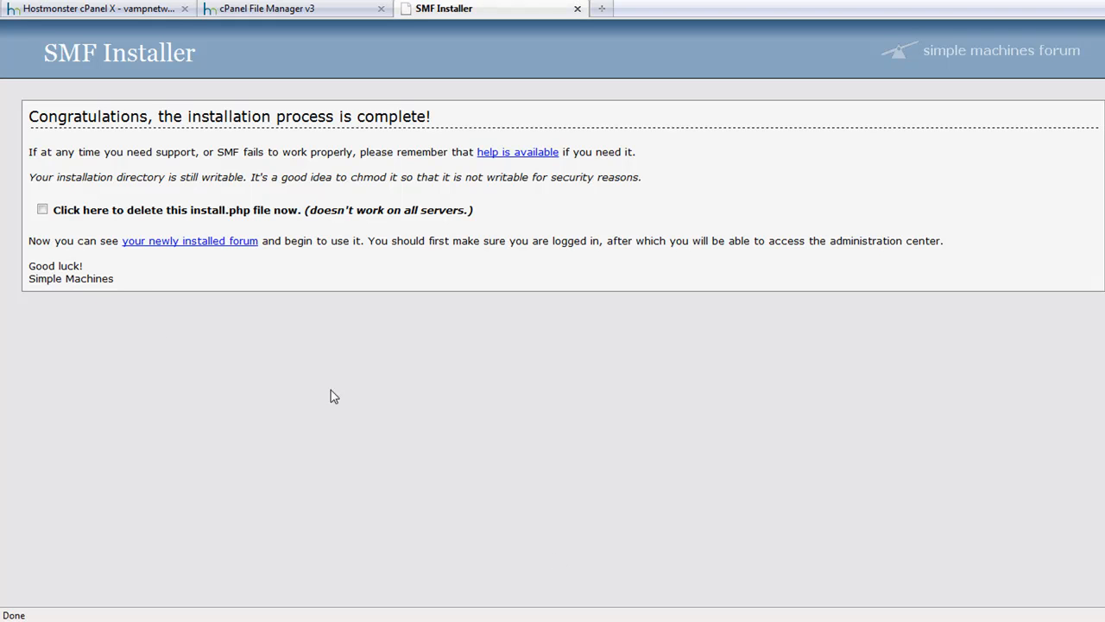
Tick the option to delete the leftover install.php file
{"action": "left_click", "coordinate": [42, 210]}
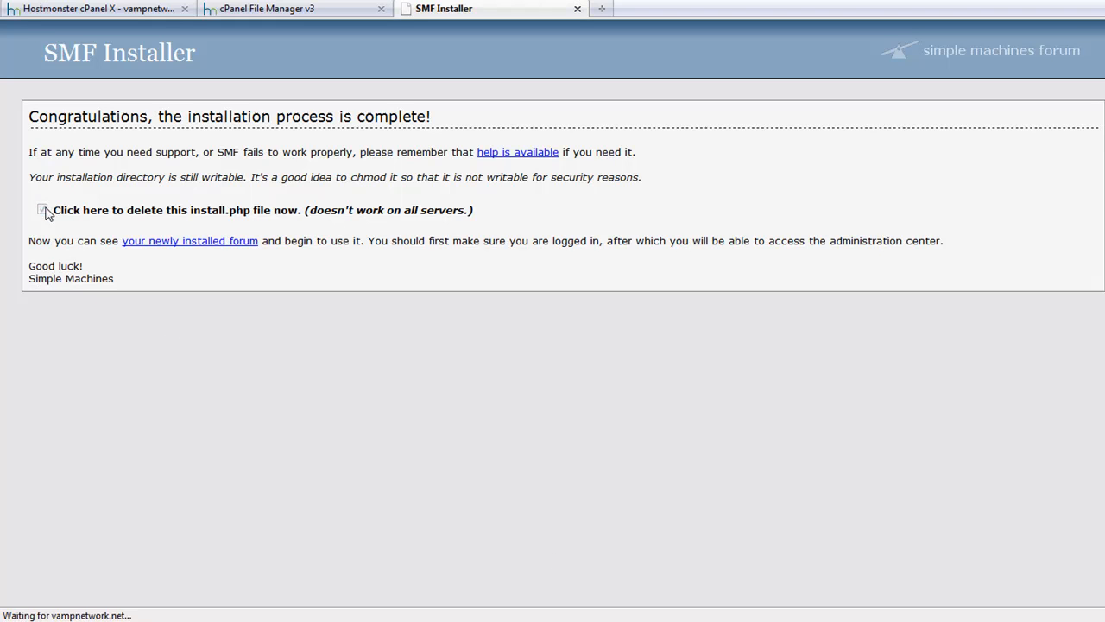
{"action": "left_click", "coordinate": [42, 209]}
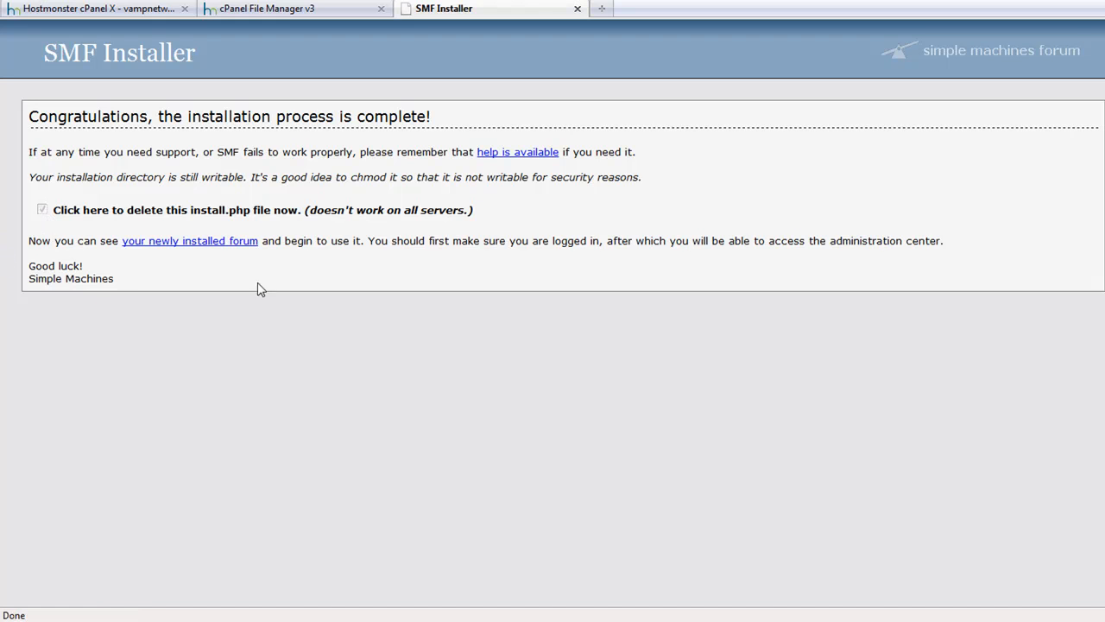
Open the new SMF Tutorial forum index as Smitty and enter its Administration Center
{"action": "left_click", "coordinate": [190, 240]}
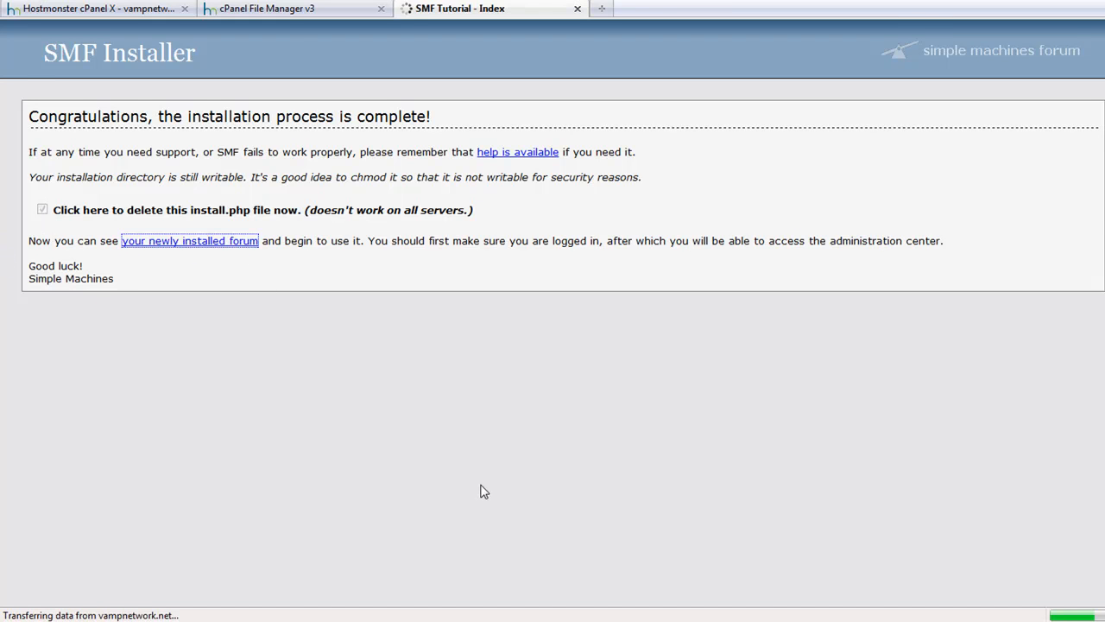
{"action": "left_click", "coordinate": [190, 240]}
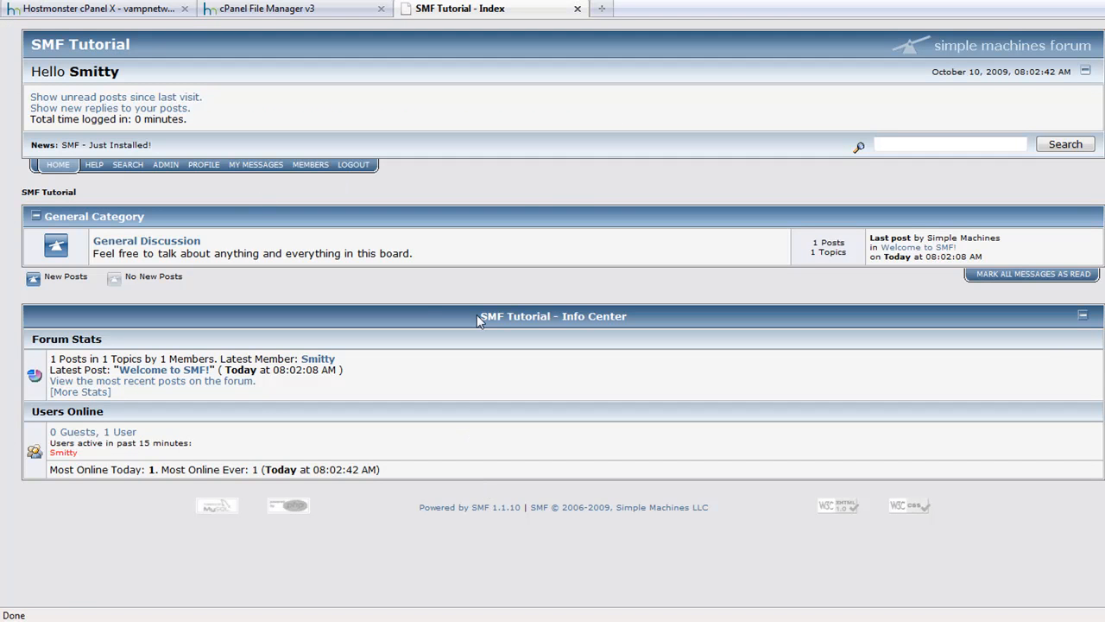
{"action": "mouse_move", "coordinate": [352, 373]}
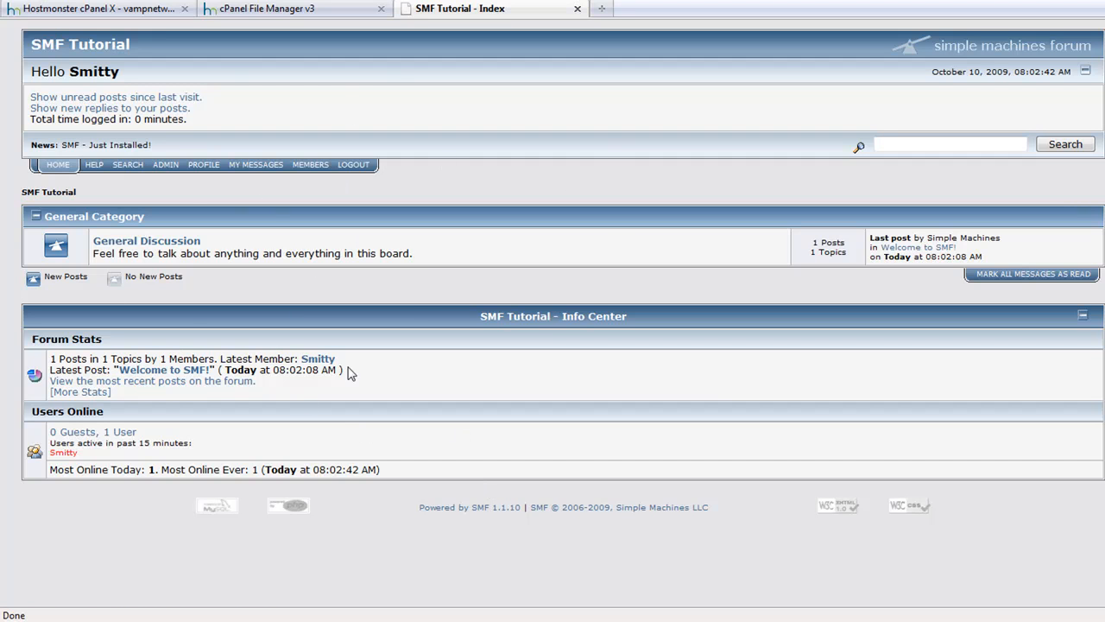
{"action": "left_click", "coordinate": [159, 164]}
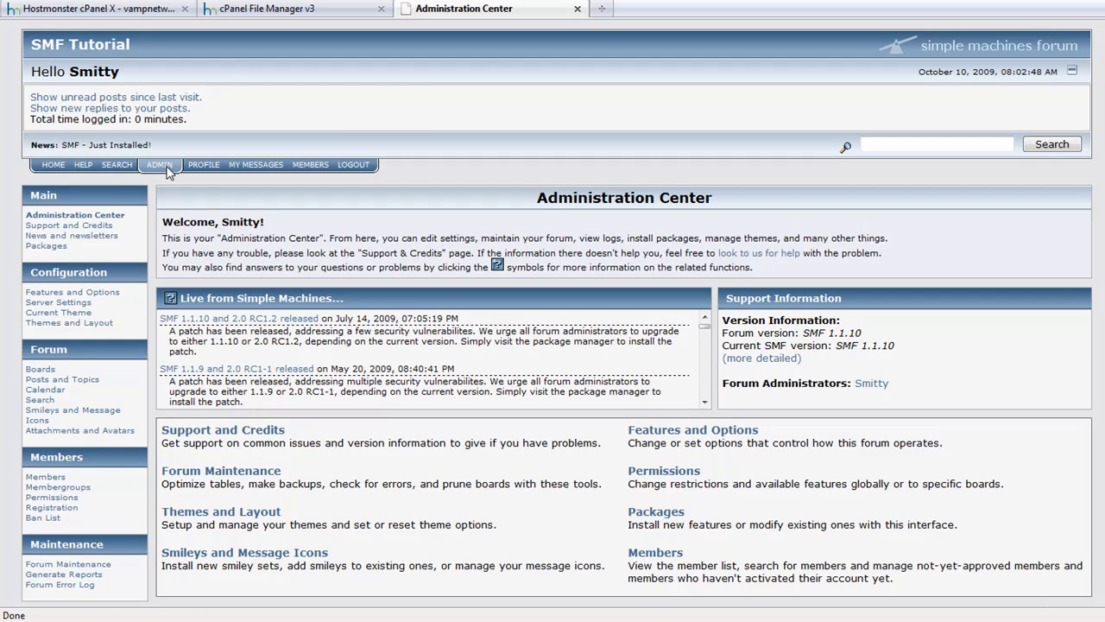
{"action": "scroll", "scroll_direction": "down", "scroll_amount": 3}
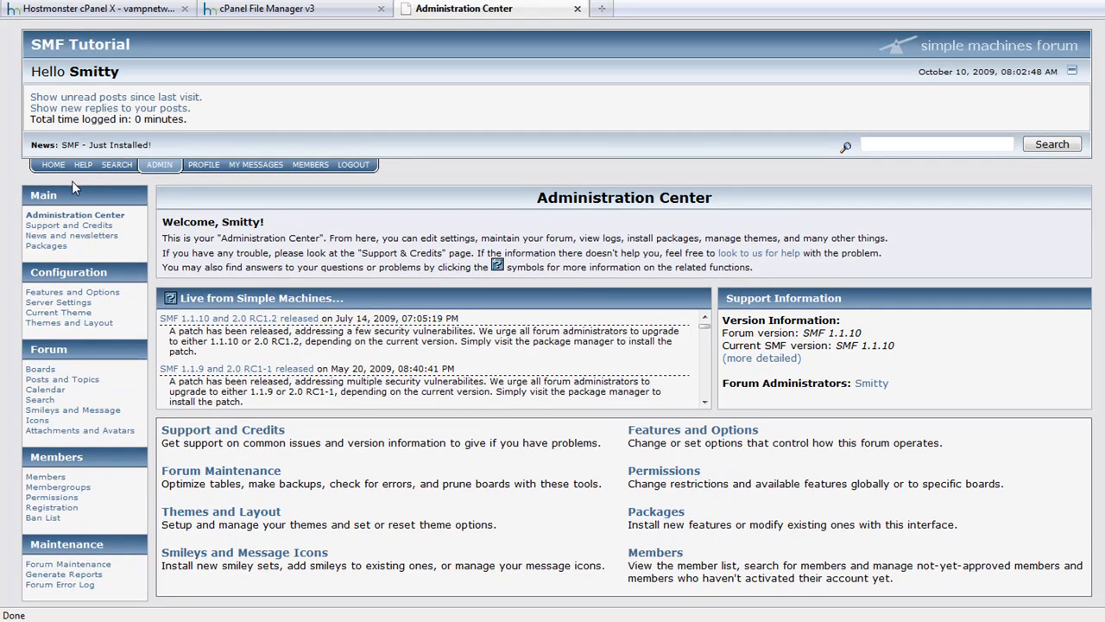
{"action": "mouse_move", "coordinate": [63, 195]}
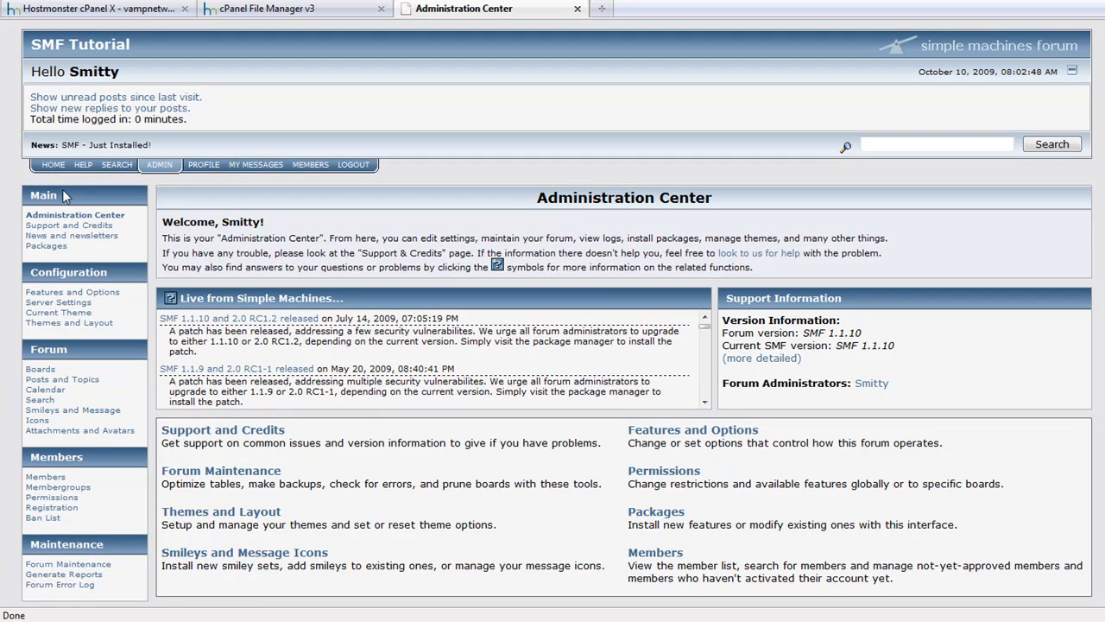